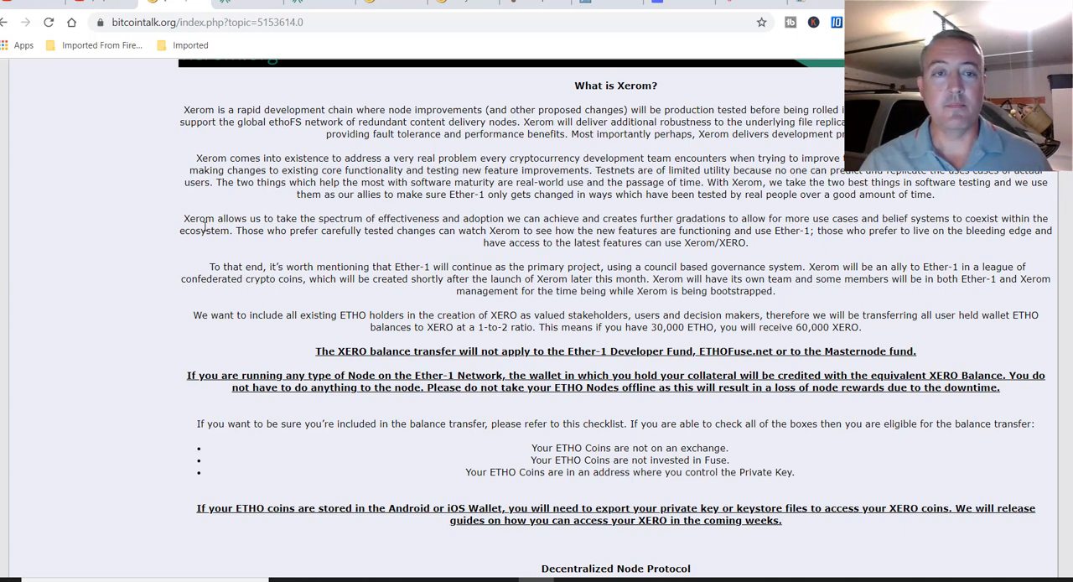
mouse_move(153, 171)
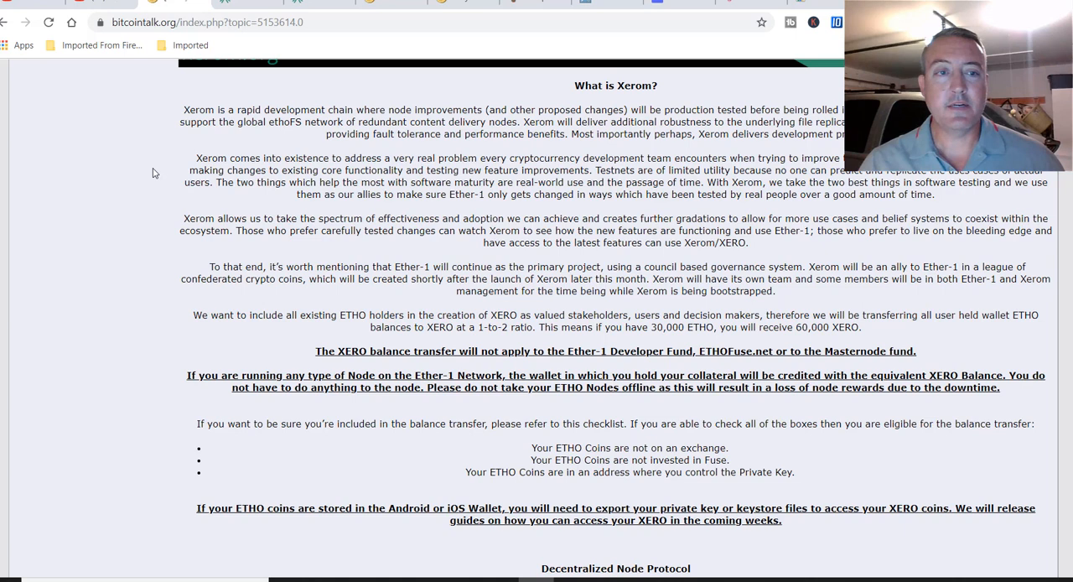
mouse_move(158, 176)
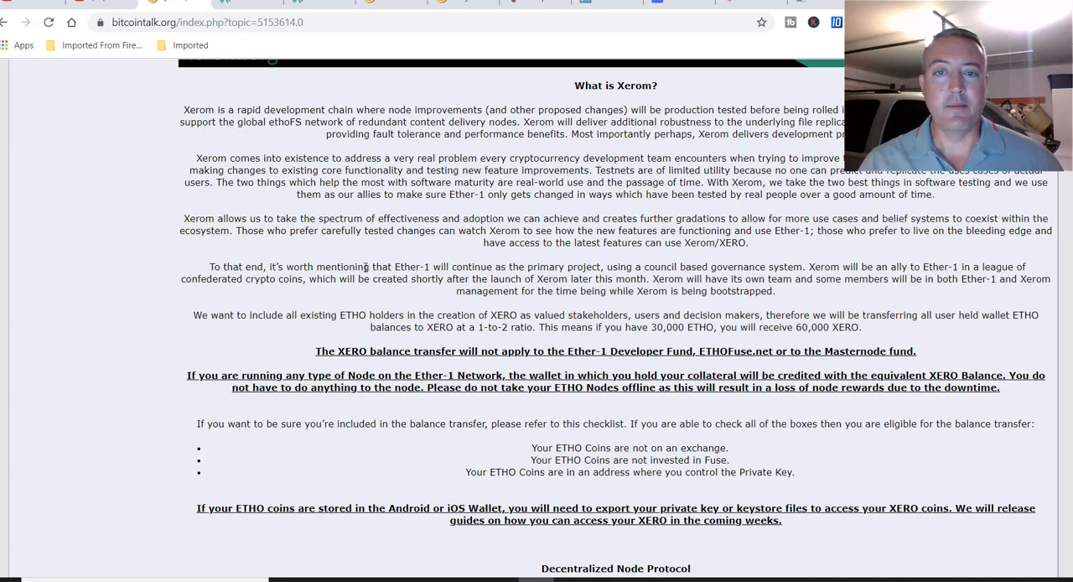
- Scroll back up the Bitcointalk Xerom announcement before switching to the xerom.org tab
scroll(up, 3)
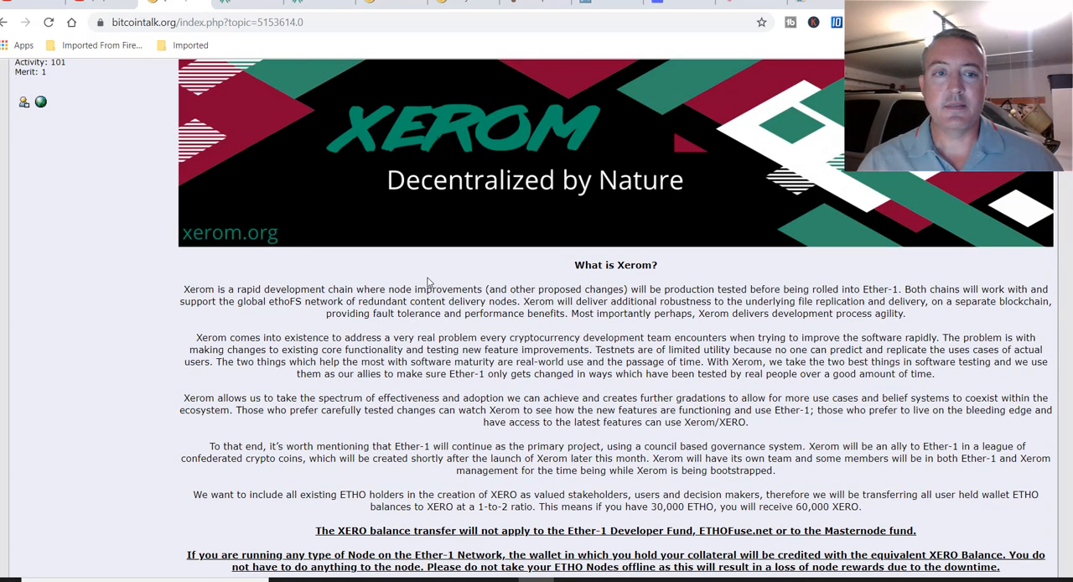
mouse_move(349, 276)
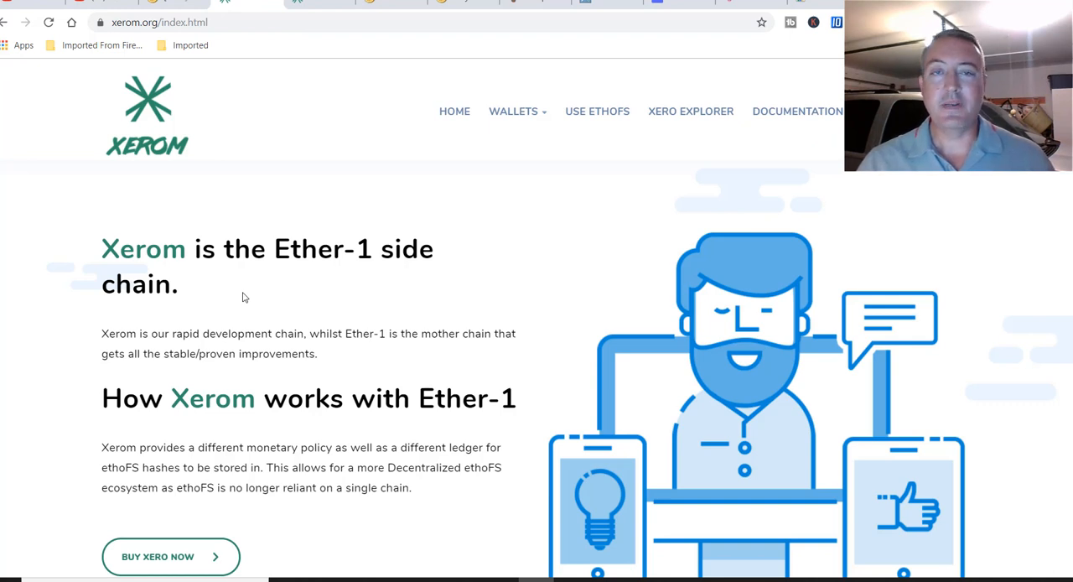
- Scroll through the Xerom homepage before switching to the ether1.org tab
scroll(down, 3)
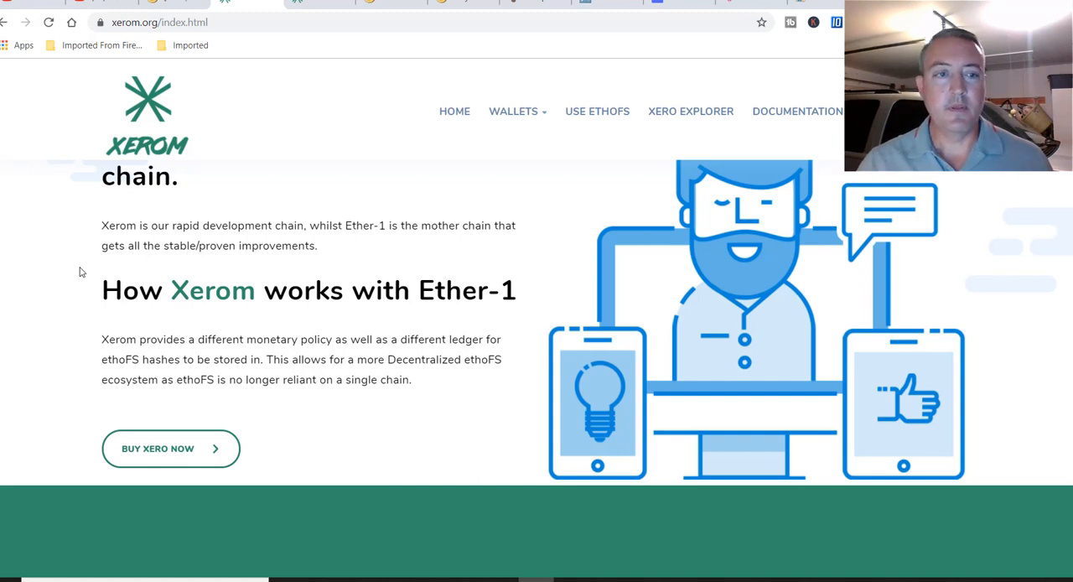
mouse_move(92, 290)
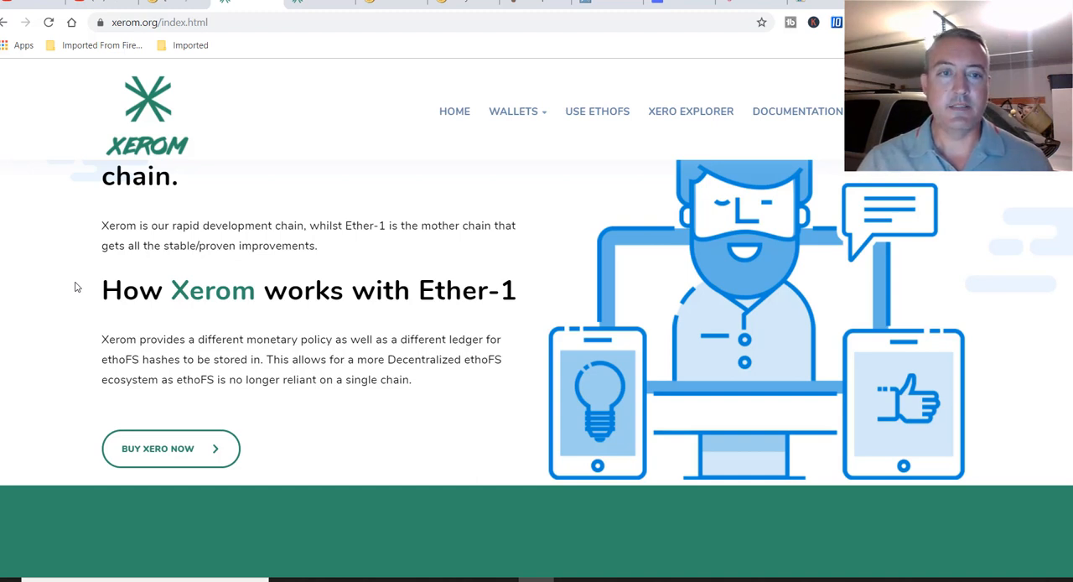
scroll(up, 3)
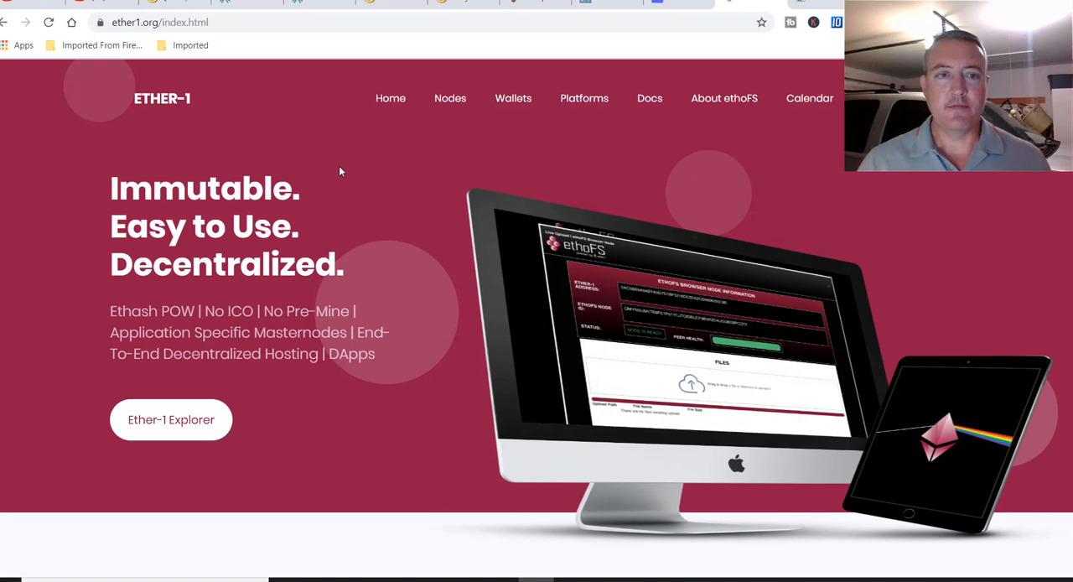
mouse_move(105, 133)
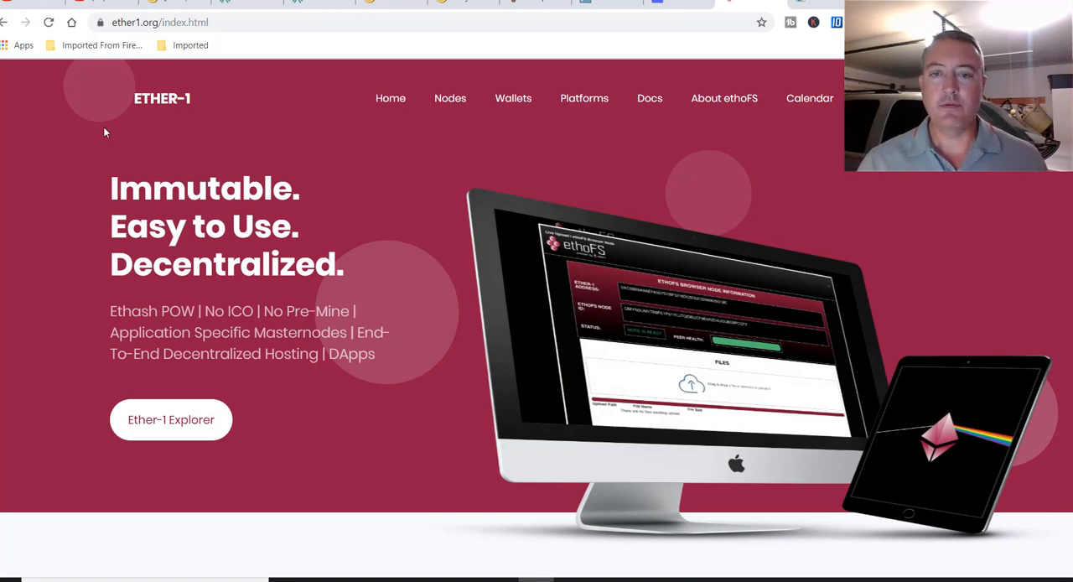
- Scroll down the Ether-1 homepage before returning to the xerom.org tab
scroll(down, 3)
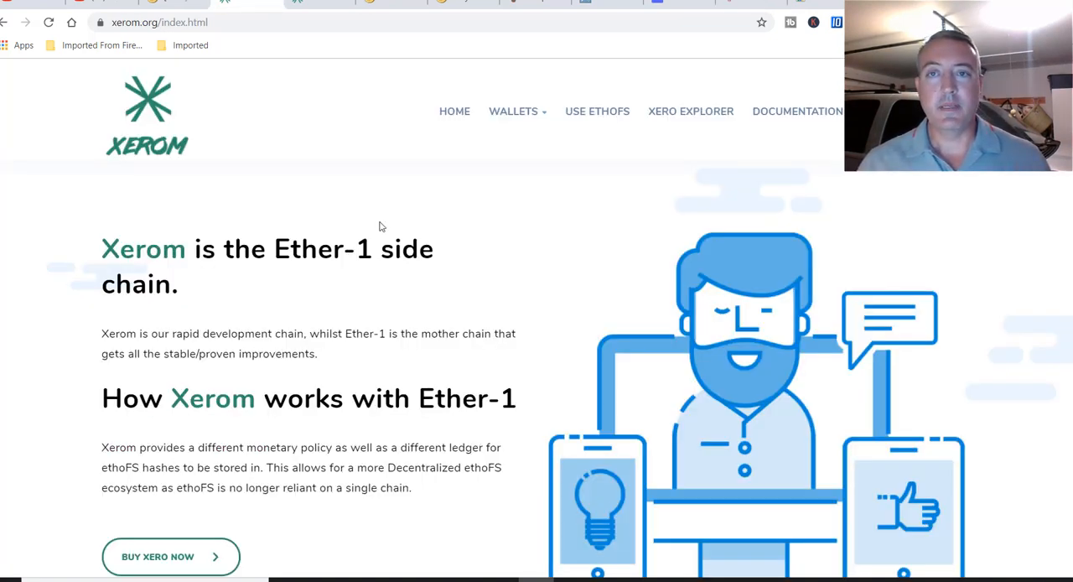
scroll(down, 3)
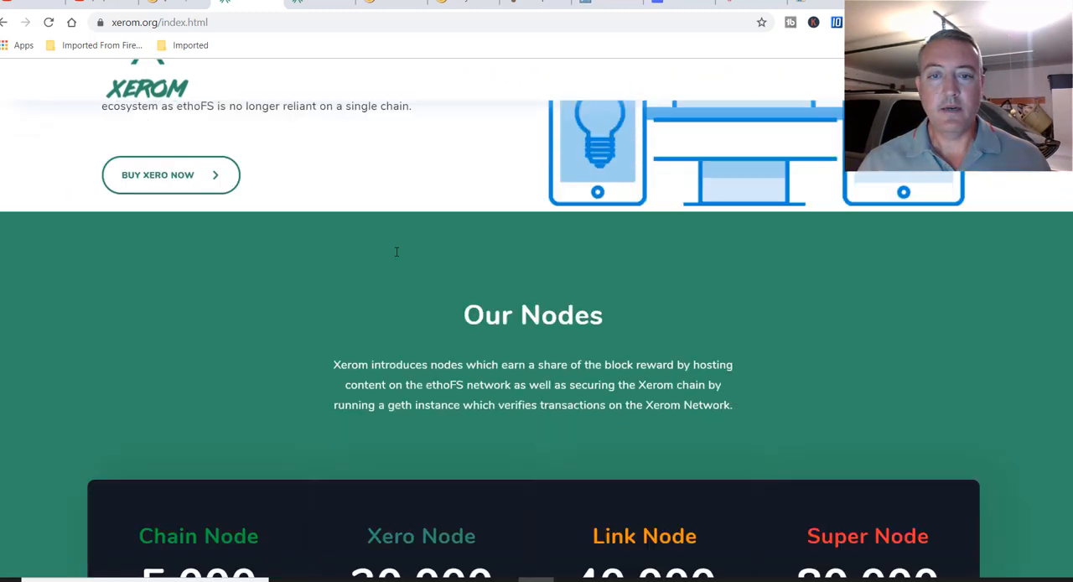
scroll(down, 3)
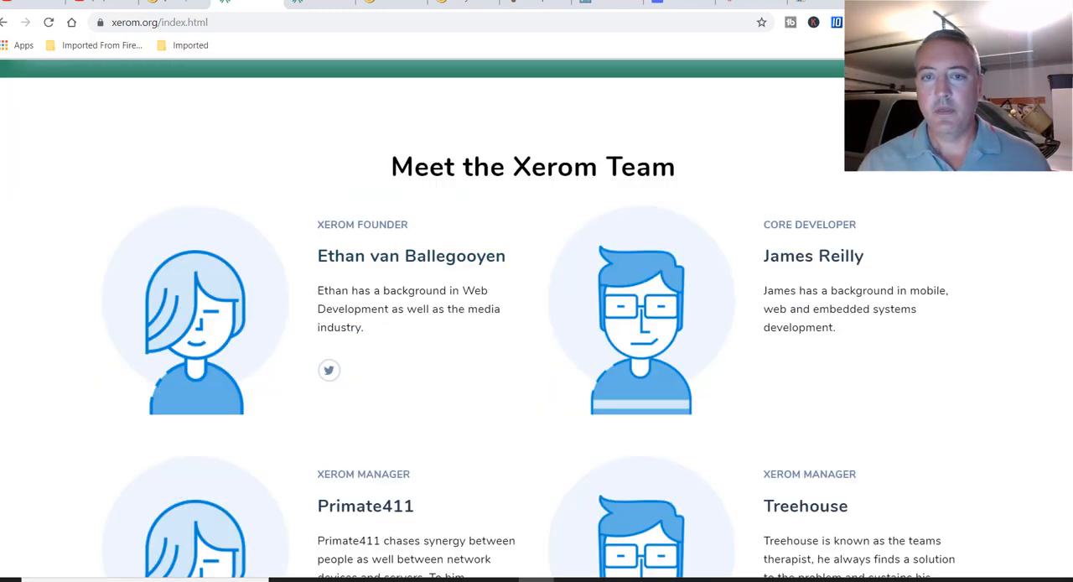
scroll(down, 3)
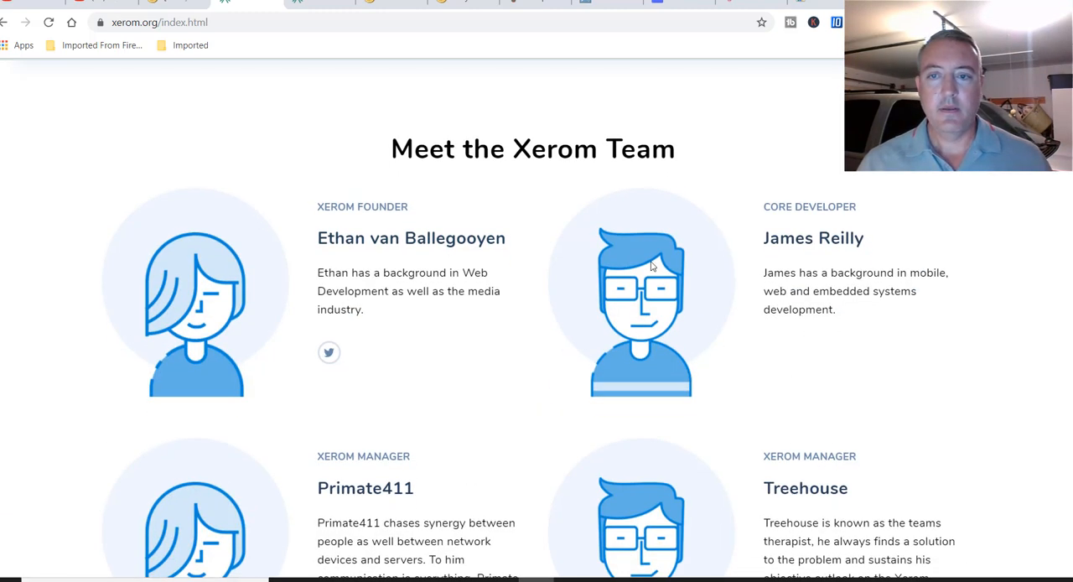
scroll(down, 3)
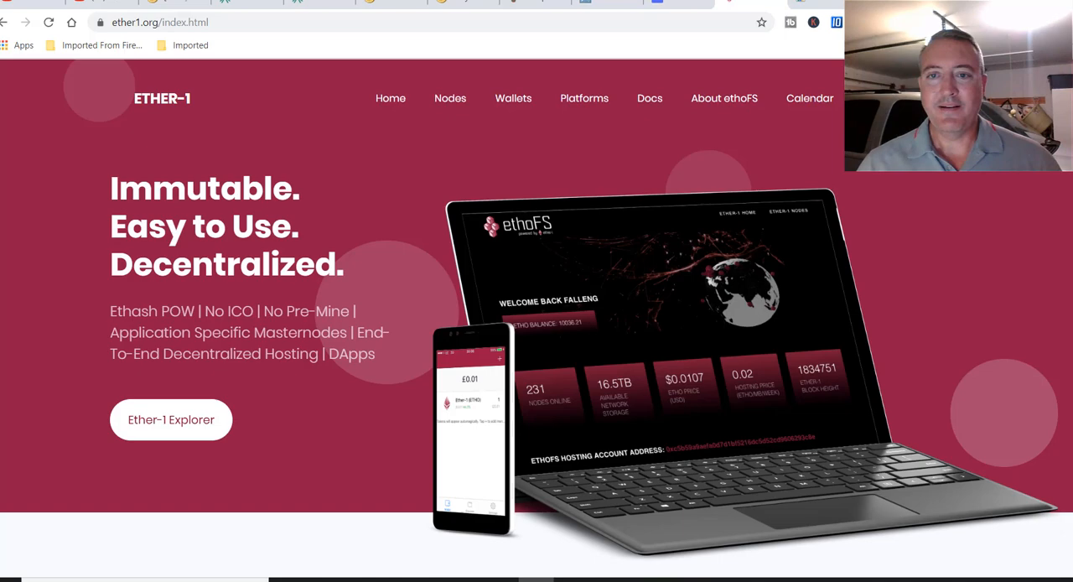
scroll(down, 3)
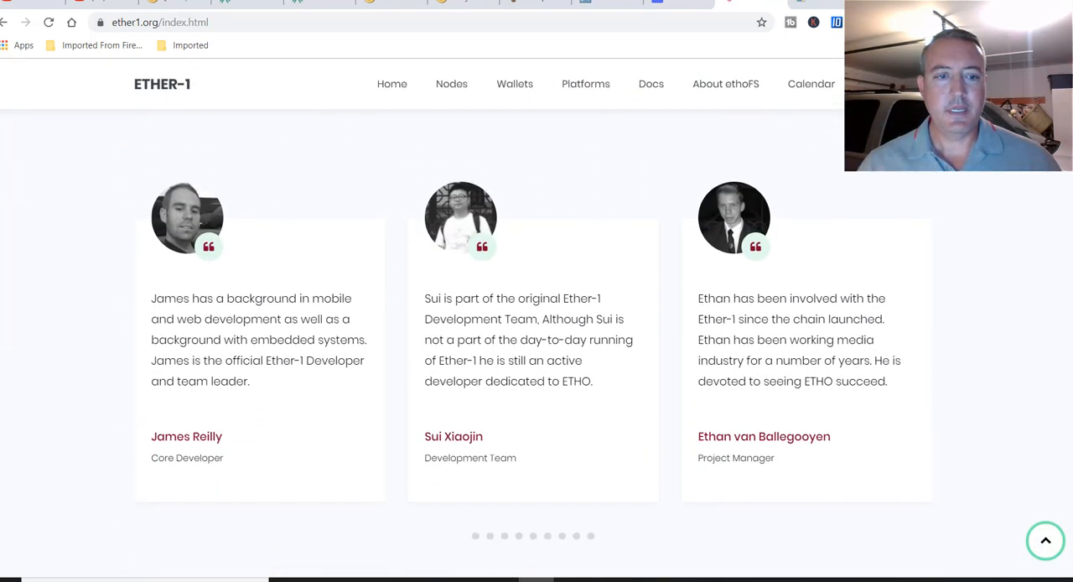
scroll(down, 3)
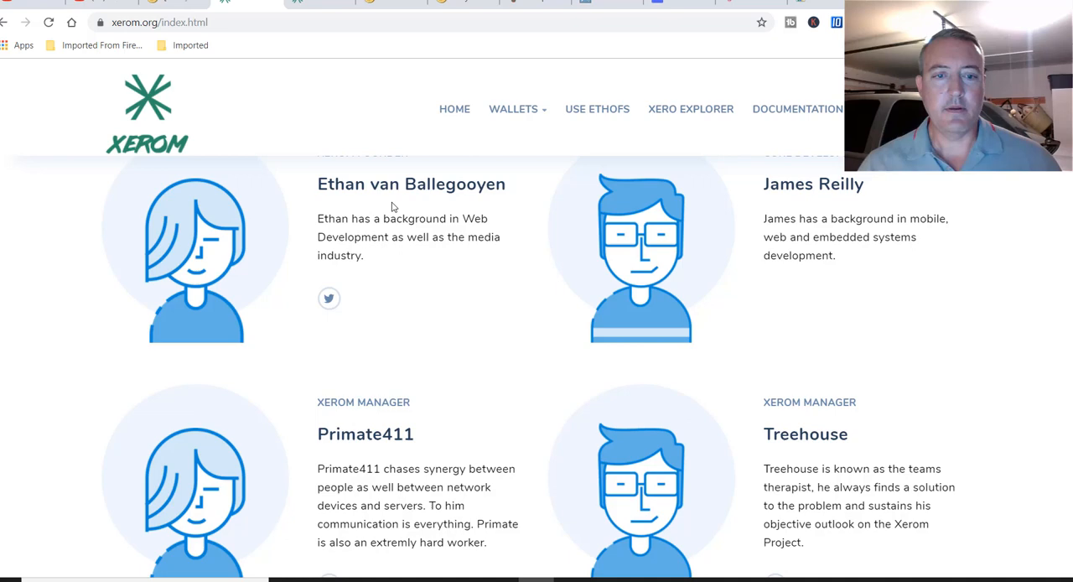
scroll(down, 3)
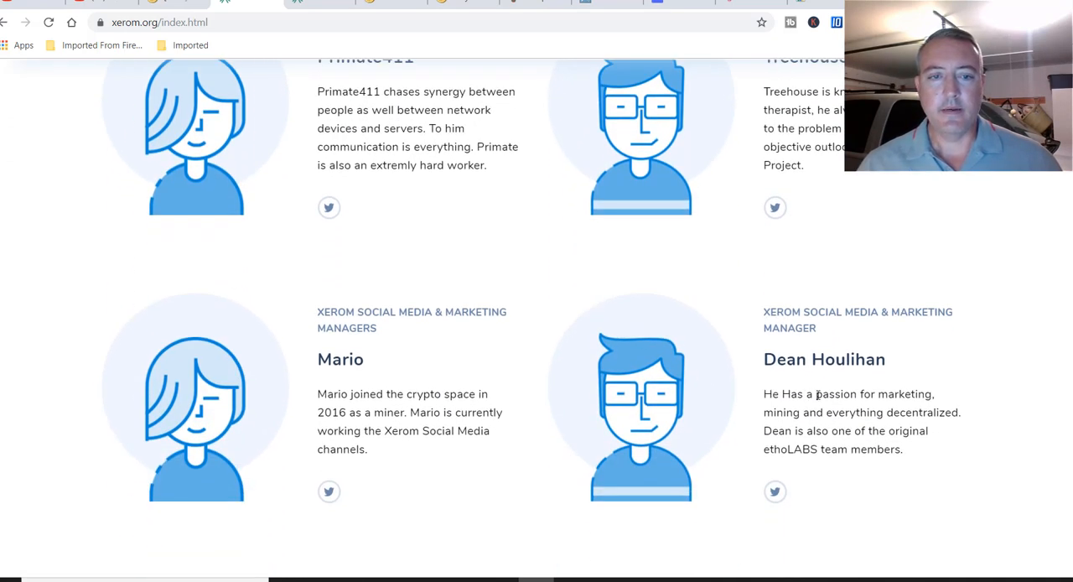
scroll(up, 3)
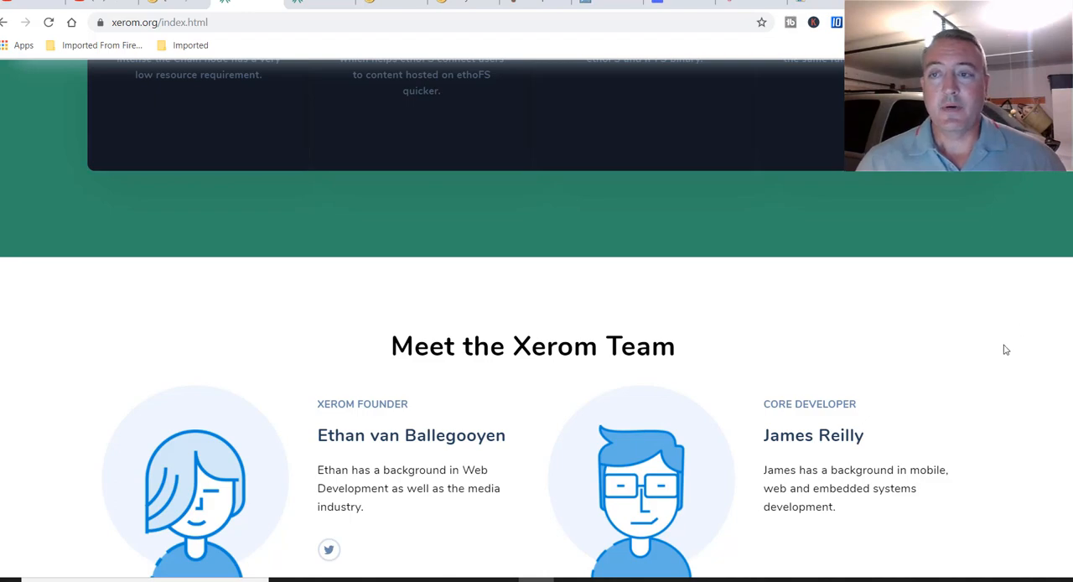
scroll(up, 3)
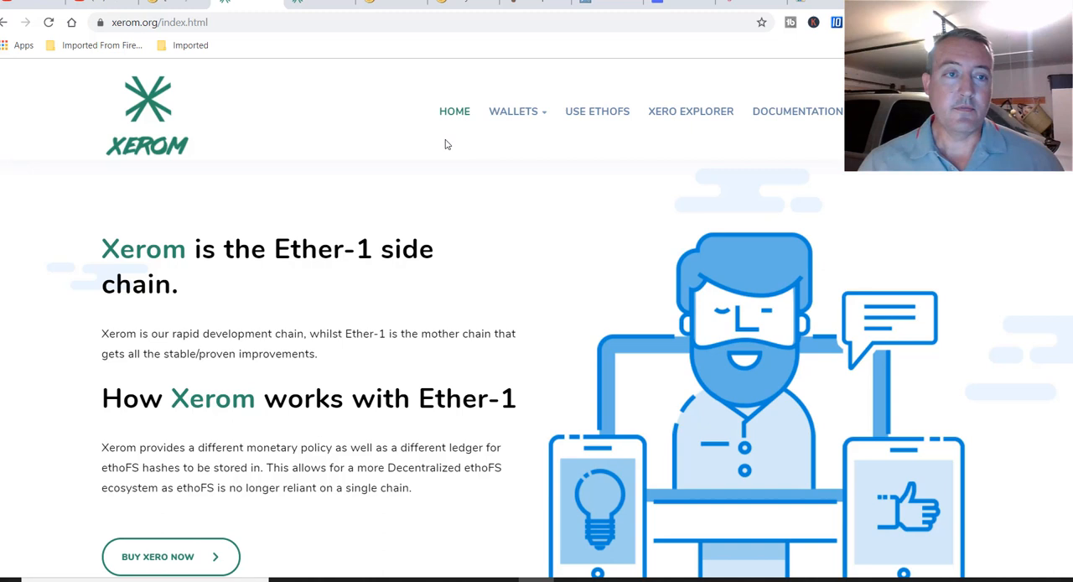
mouse_move(306, 285)
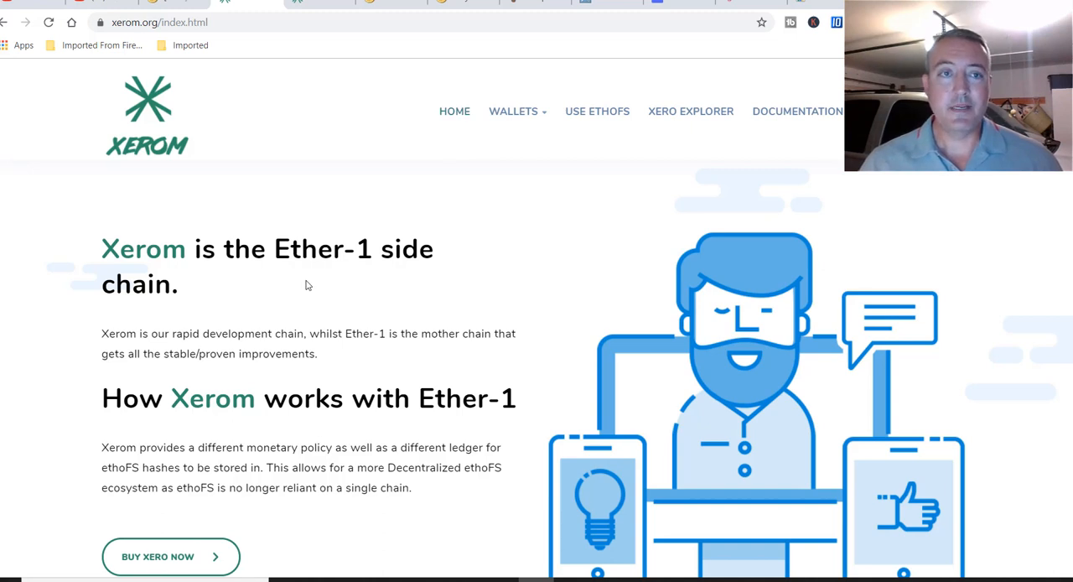
mouse_move(325, 292)
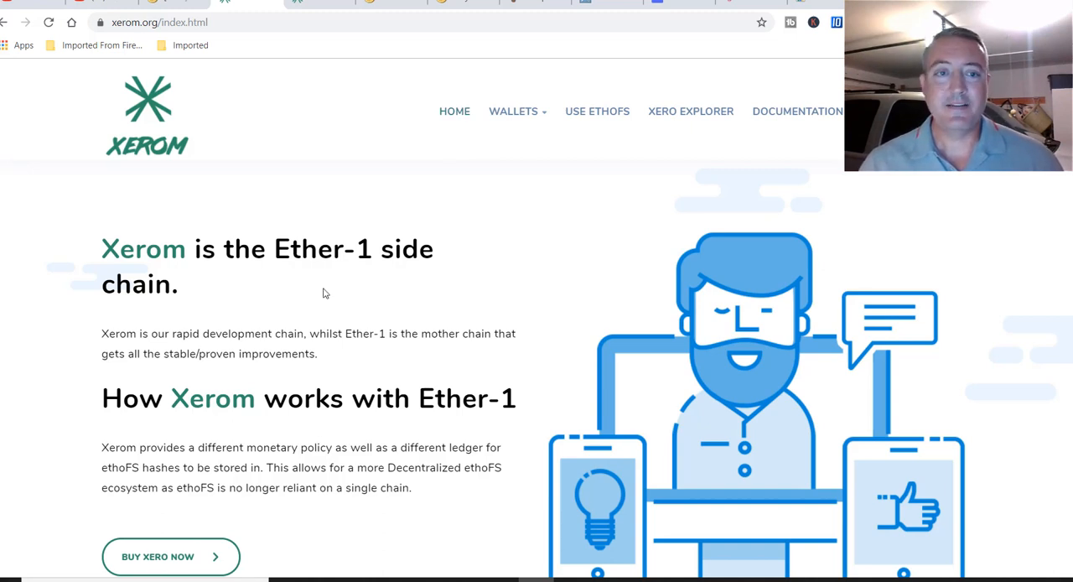
- From the Wallets menu, view the desktop wallet Windows installation guide
click(514, 111)
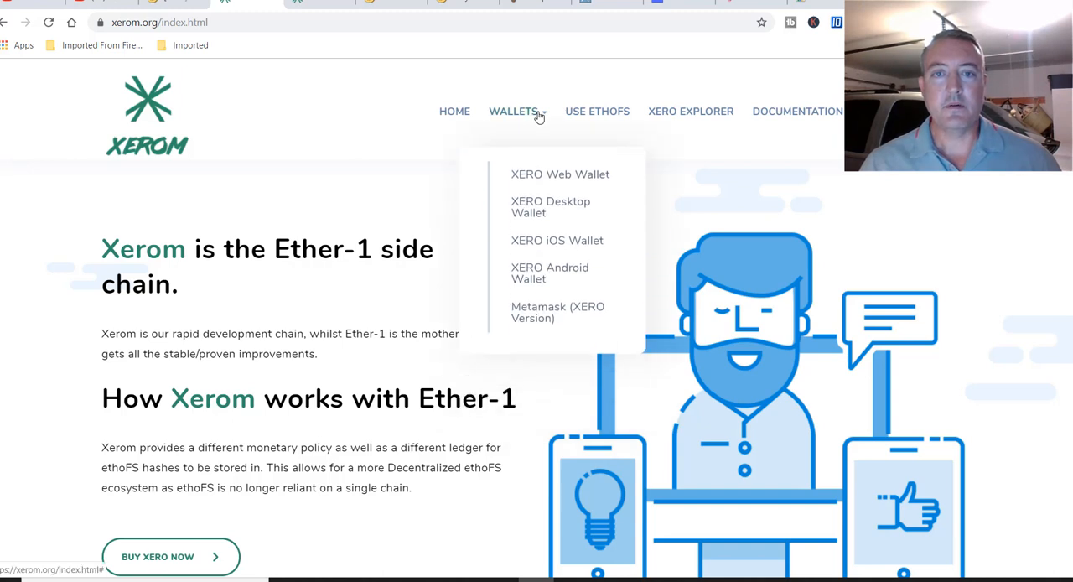
mouse_move(563, 206)
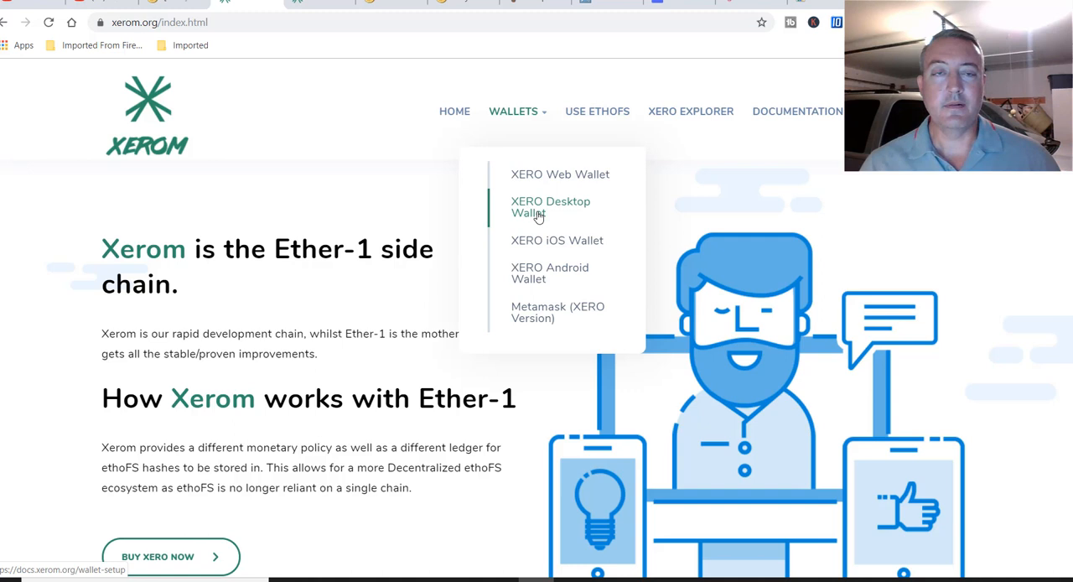
click(551, 207)
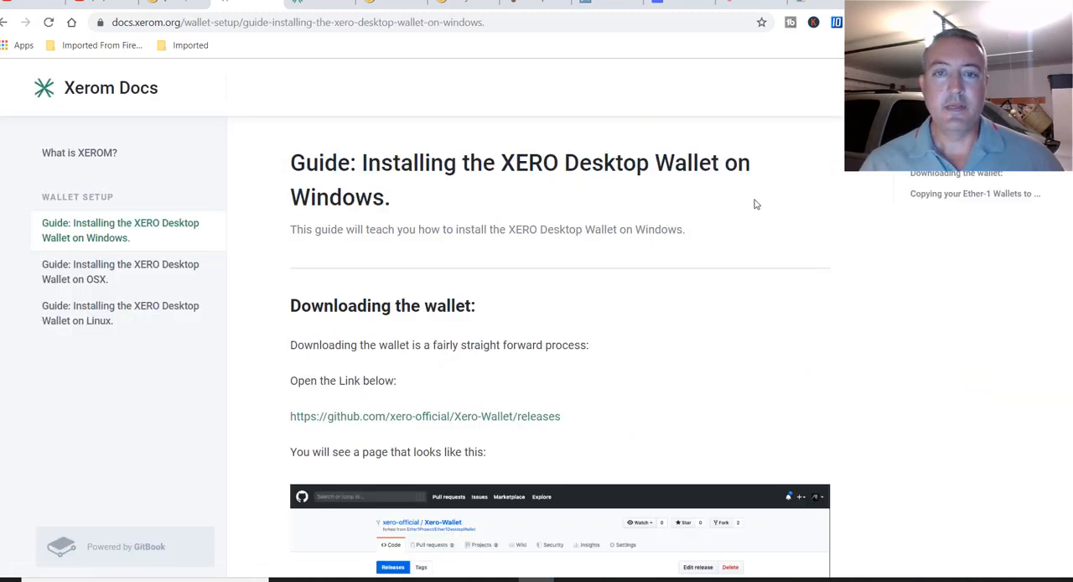
scroll(down, 3)
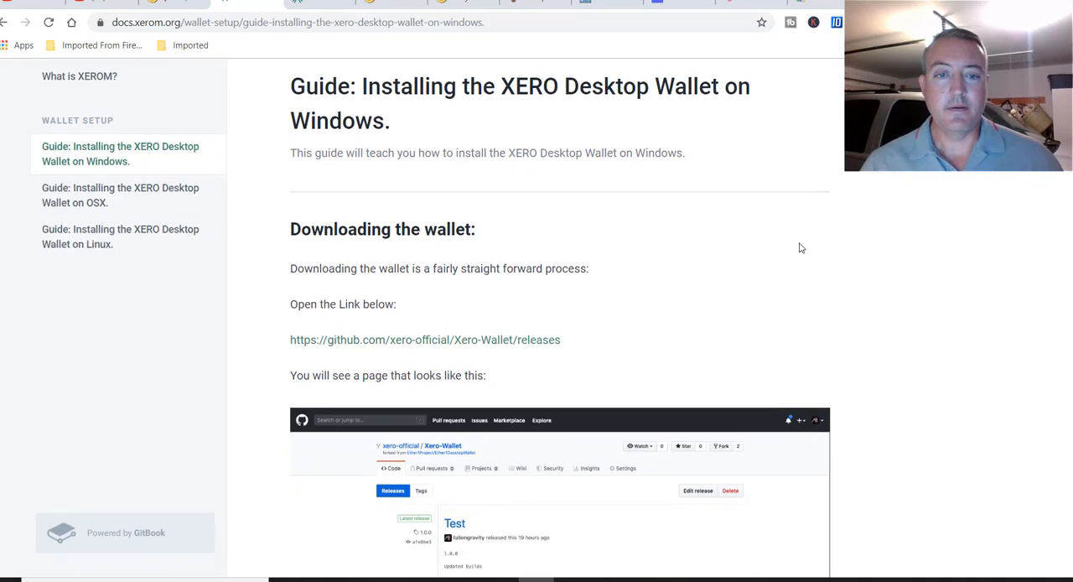
scroll(down, 3)
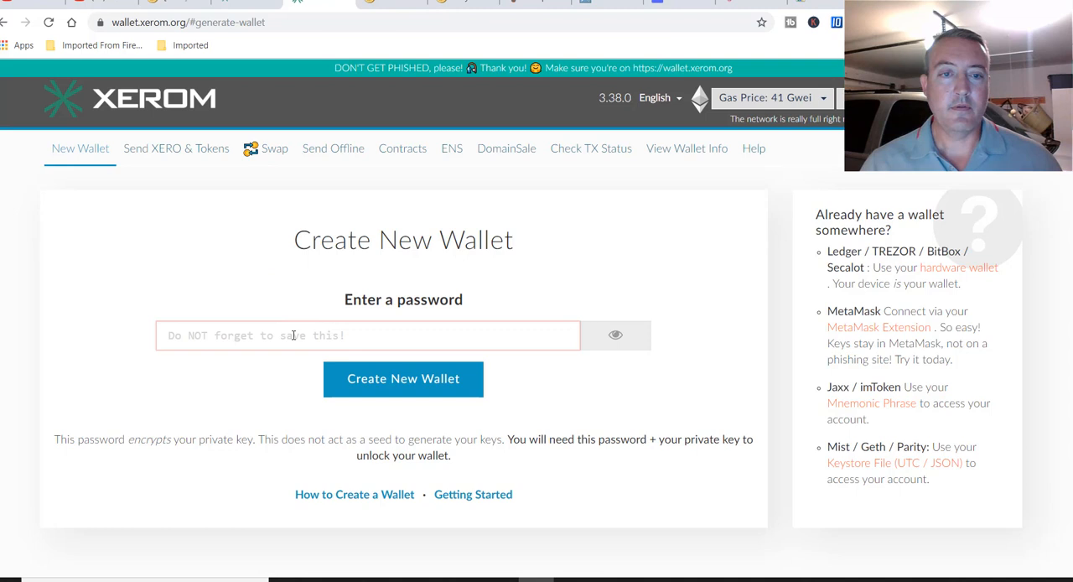
mouse_move(187, 218)
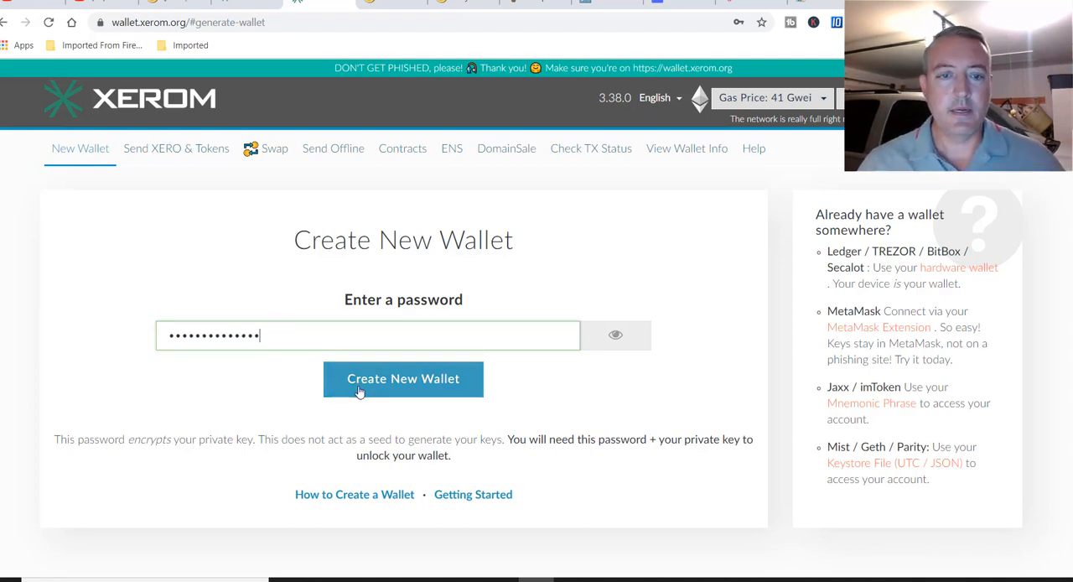
- Generate the new wallet, download its UTC/JSON keystore file and continue to the private key
click(403, 378)
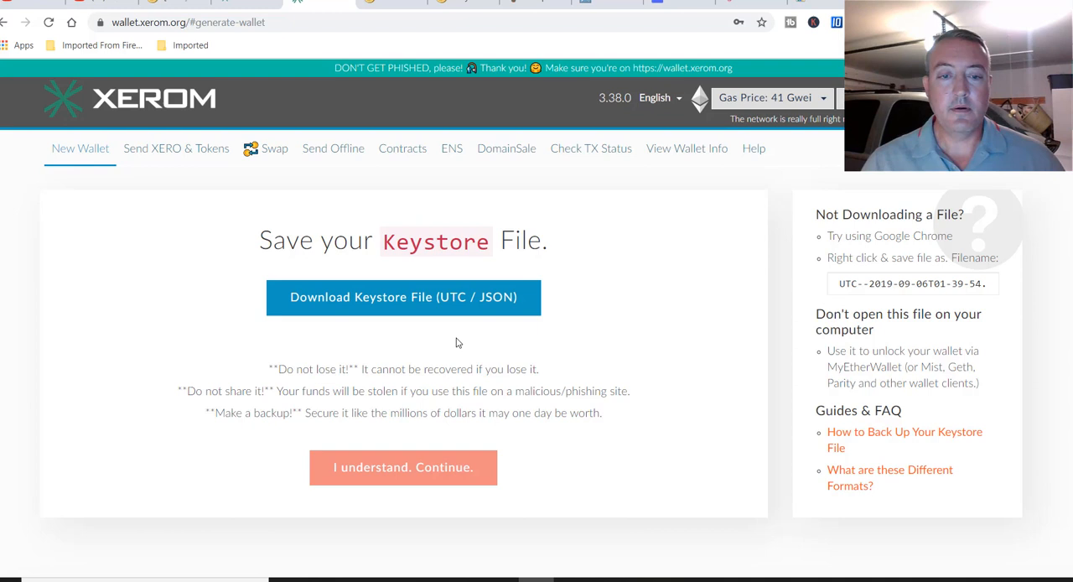
click(404, 297)
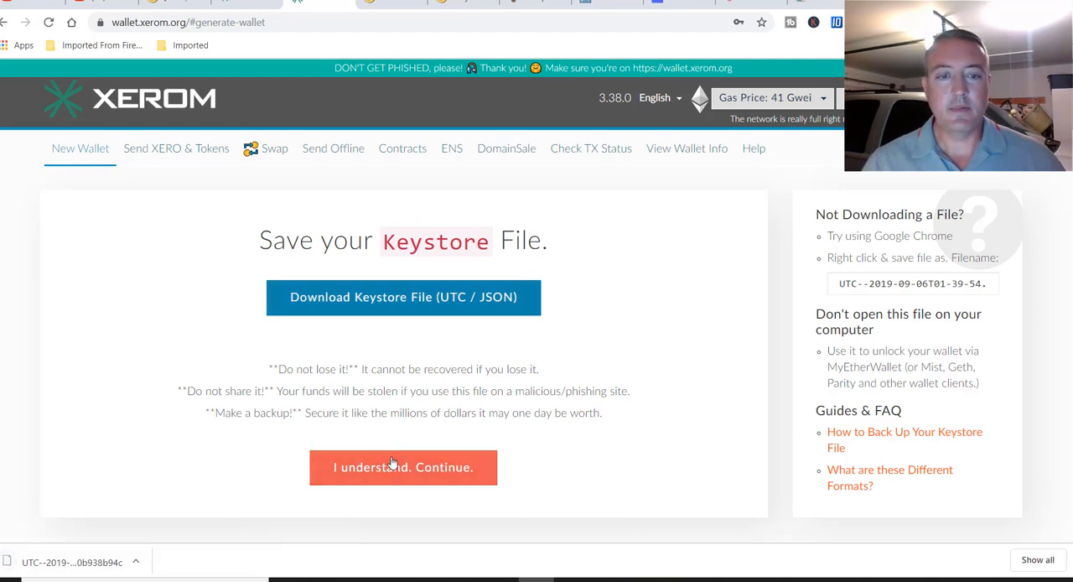
click(404, 467)
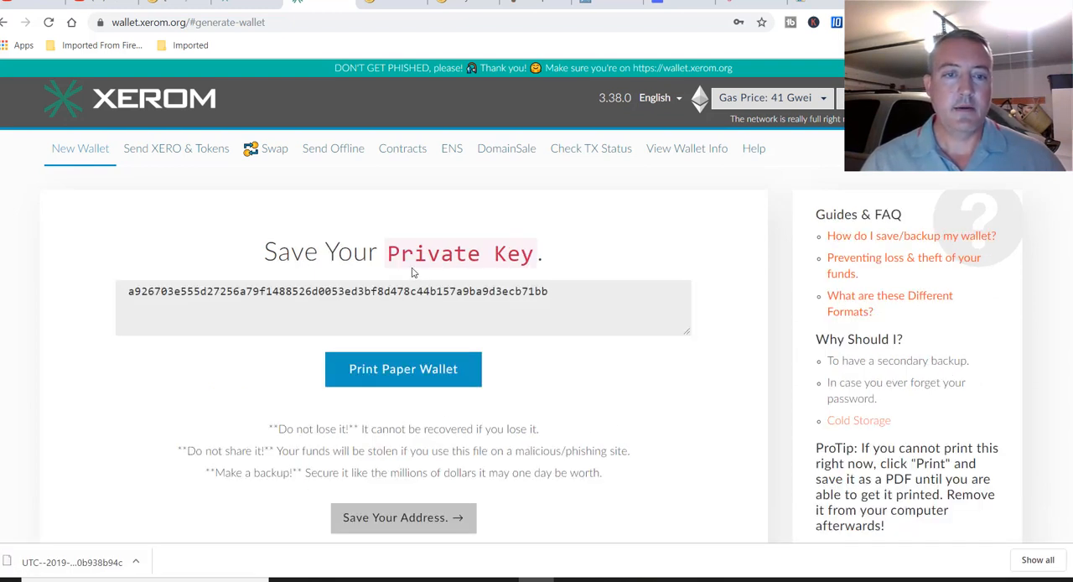
mouse_move(404, 369)
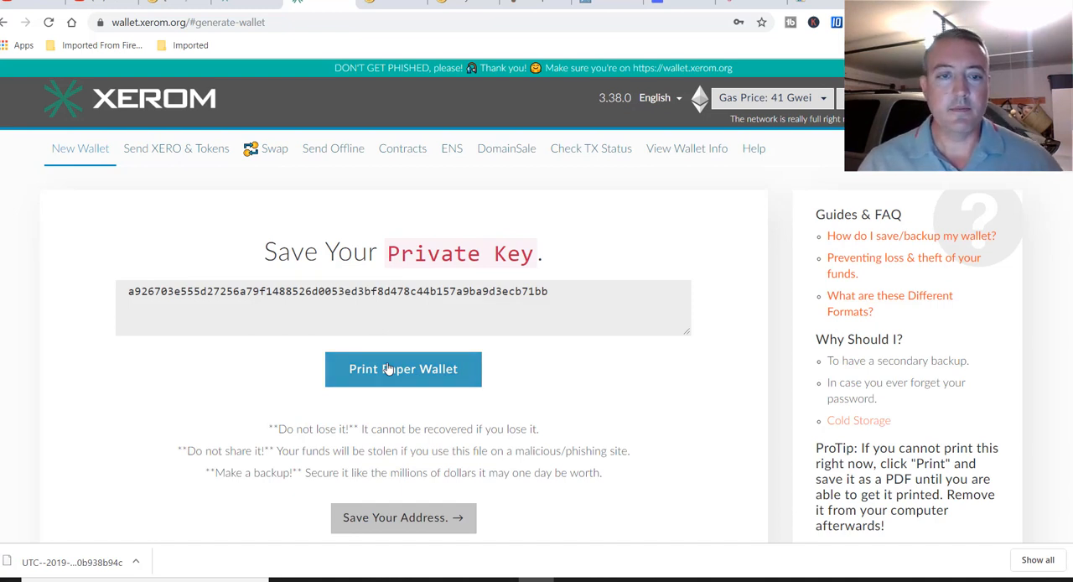
- Attempt a paper wallet print, cancel it, and continue to Save Your Address
click(403, 369)
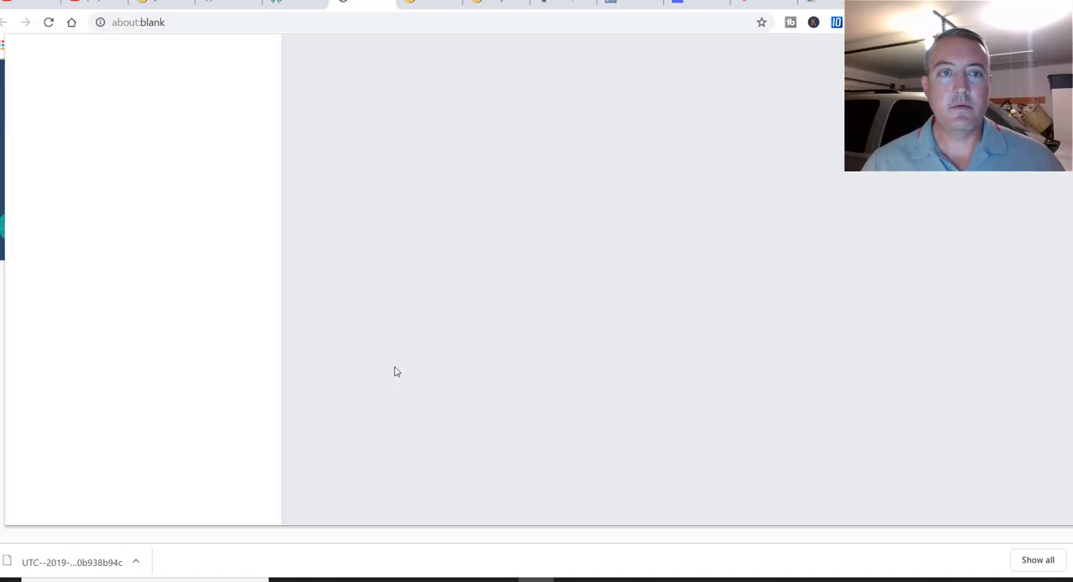
key(ctrl+p)
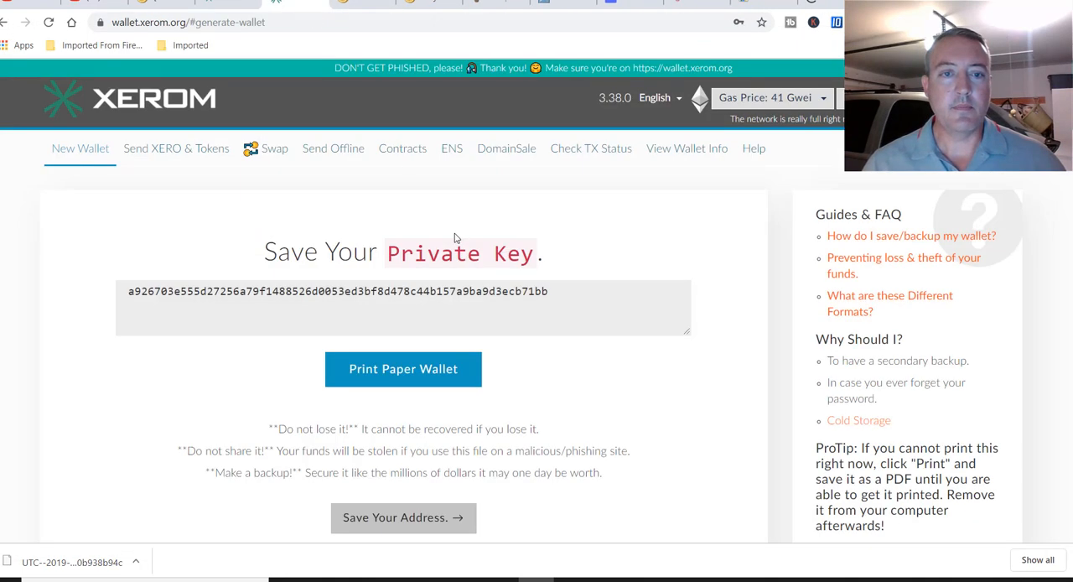
scroll(down, 3)
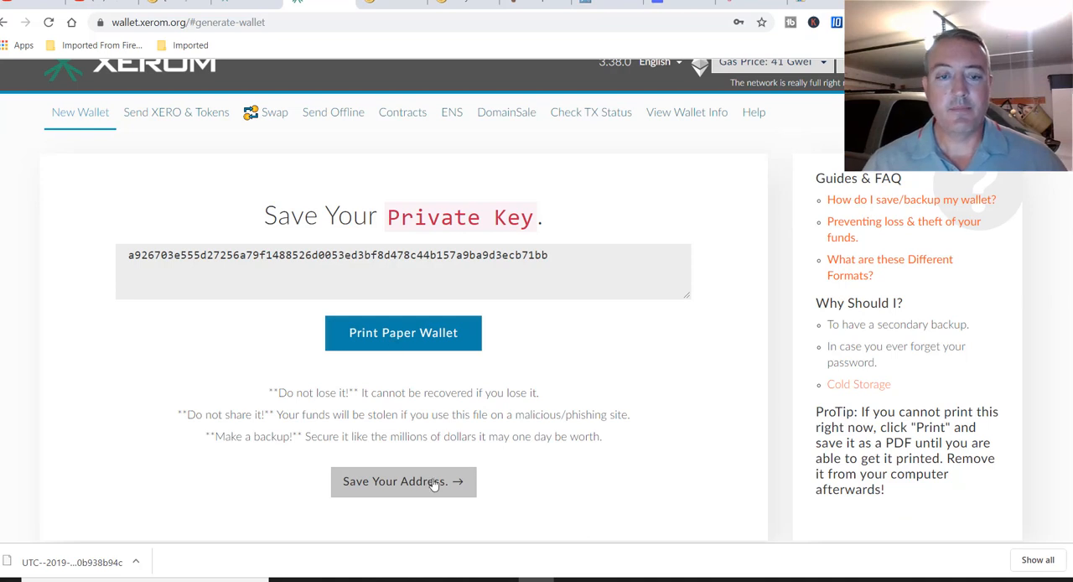
click(404, 481)
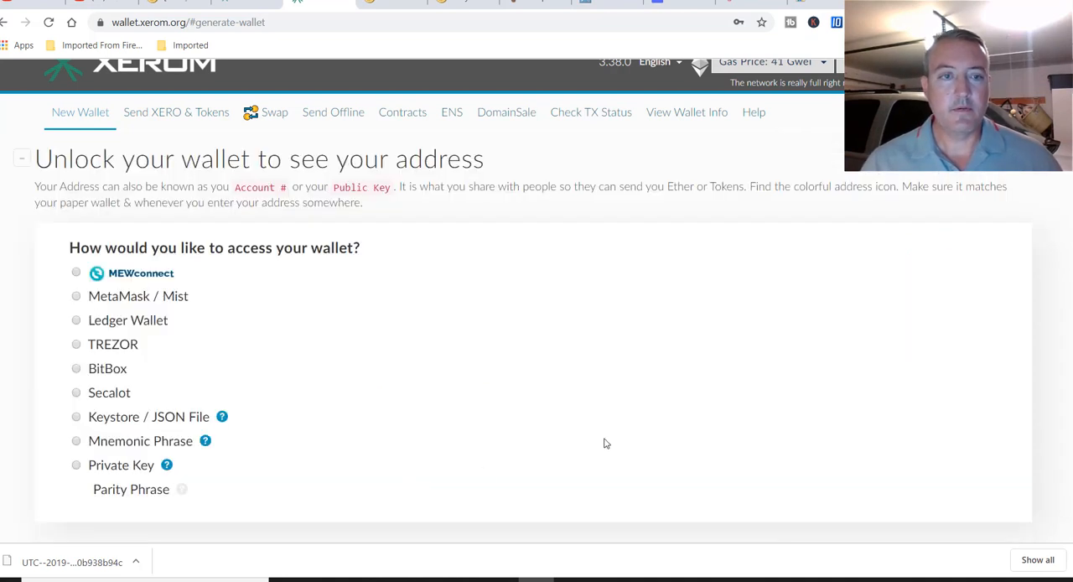
mouse_move(516, 428)
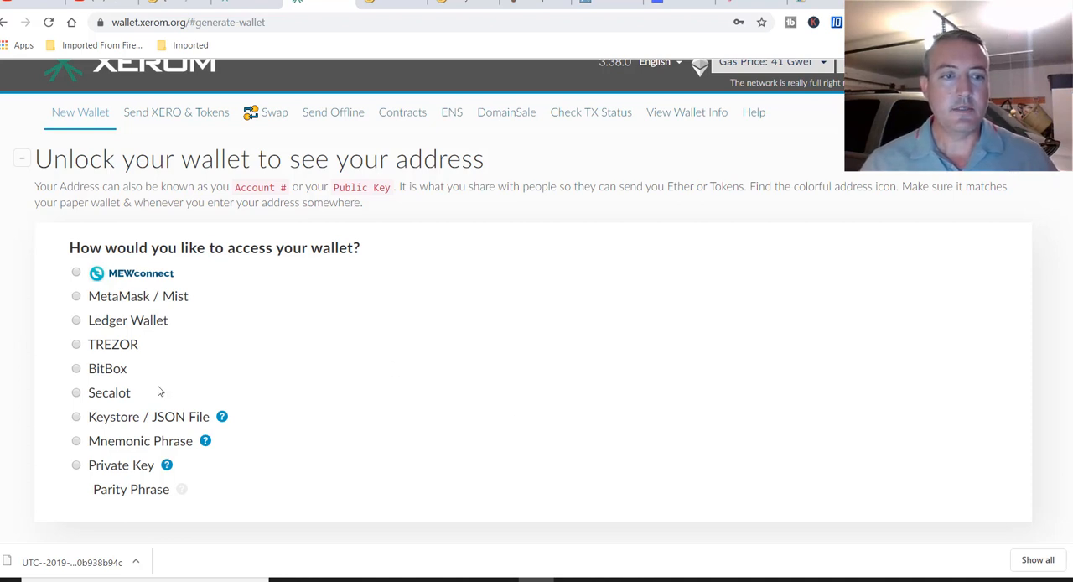
mouse_move(193, 426)
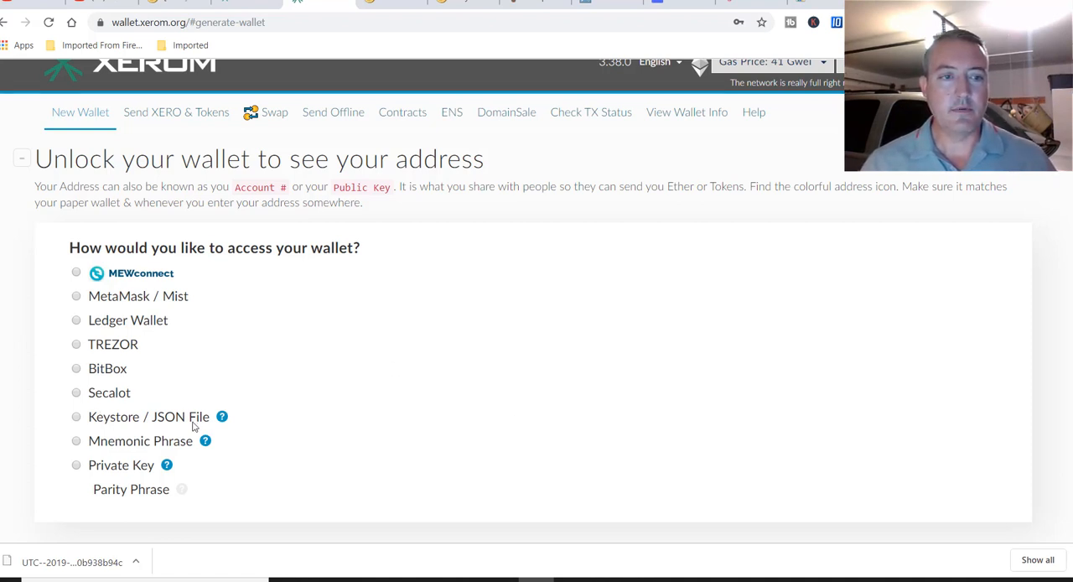
mouse_move(395, 365)
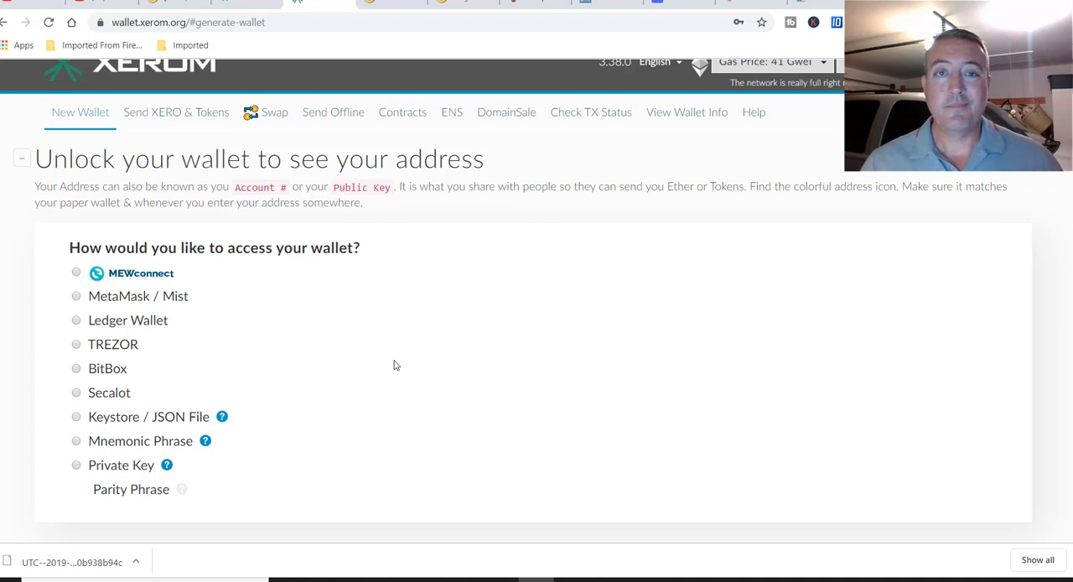
mouse_move(423, 377)
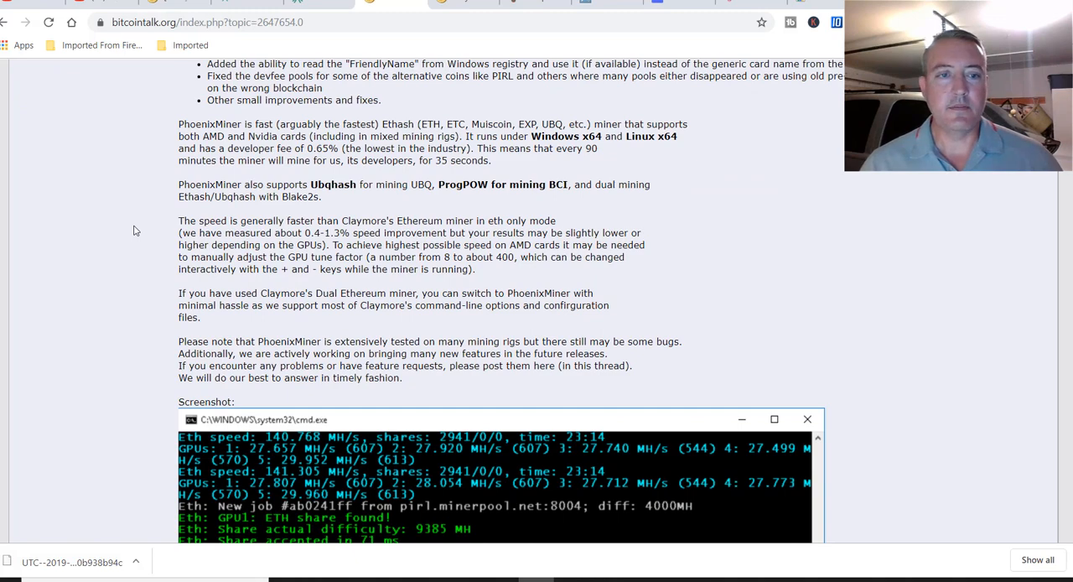
- Follow the mega.nz PhoenixMiner 4.5c download link in the Quick start section
scroll(down, 3)
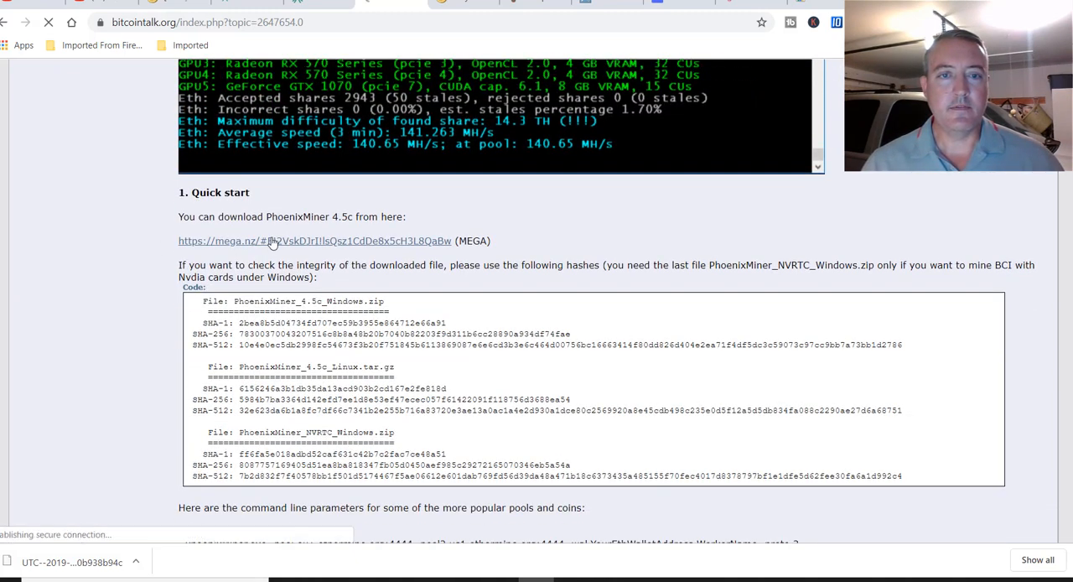
click(313, 240)
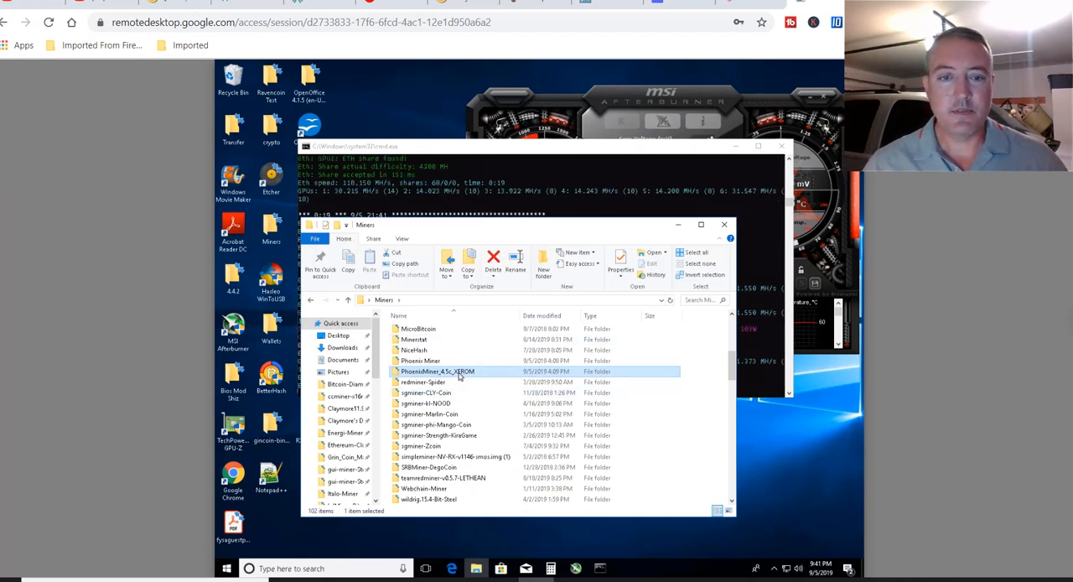
- Open run.bat from PhoenixMiner_4.5c_Windows in Notepad showing the xero.wattpool.net:8008 AMDRig command
double_click(437, 372)
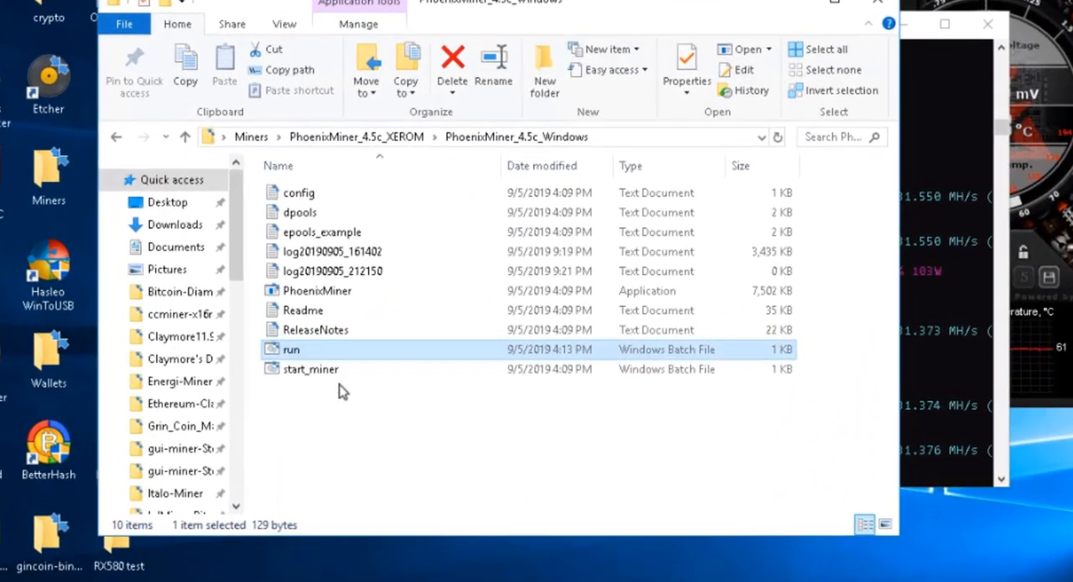
double_click(291, 349)
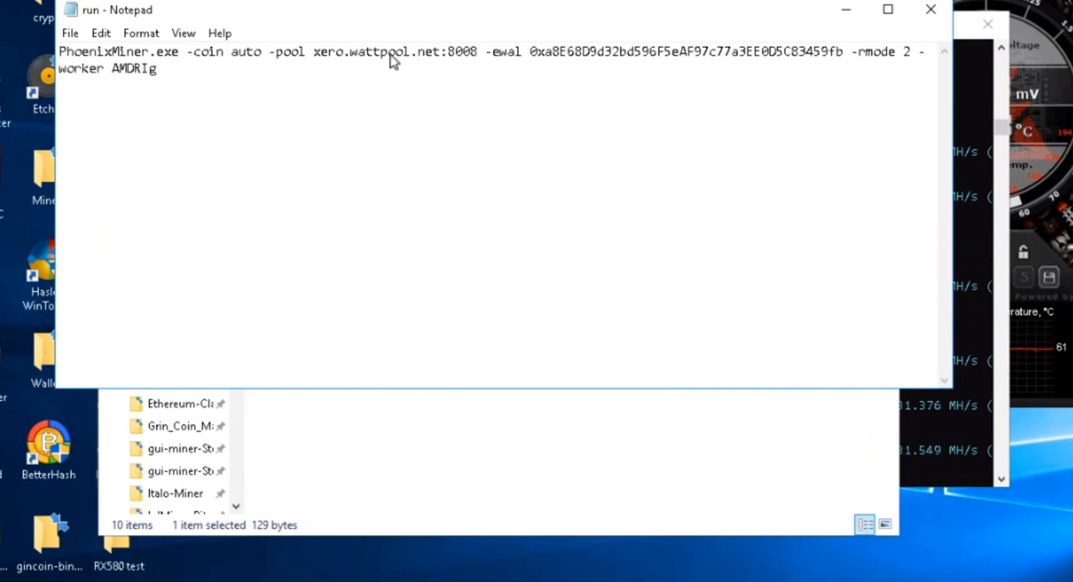
mouse_move(348, 101)
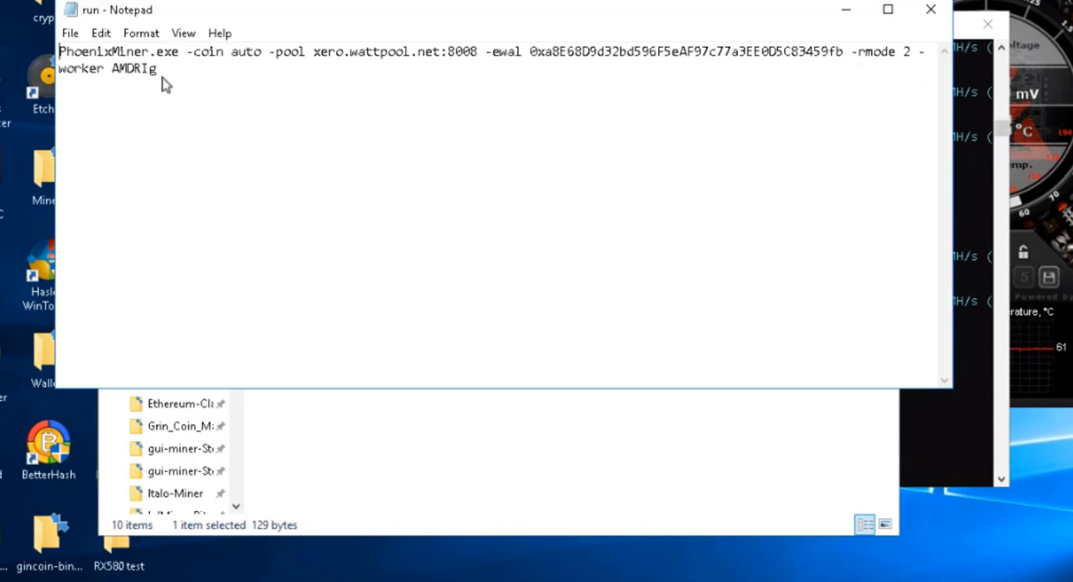
mouse_move(123, 80)
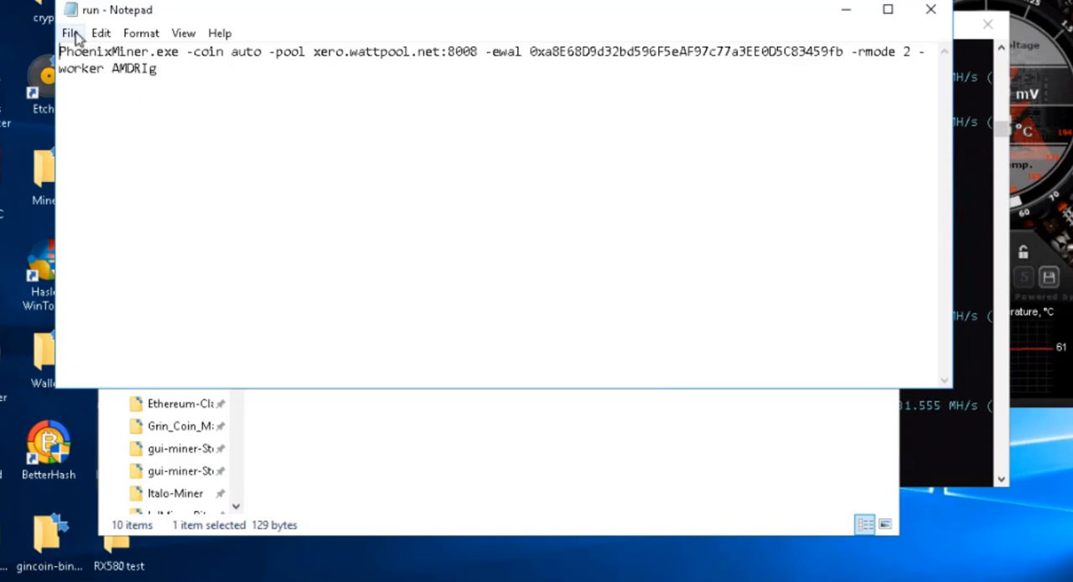
click(70, 33)
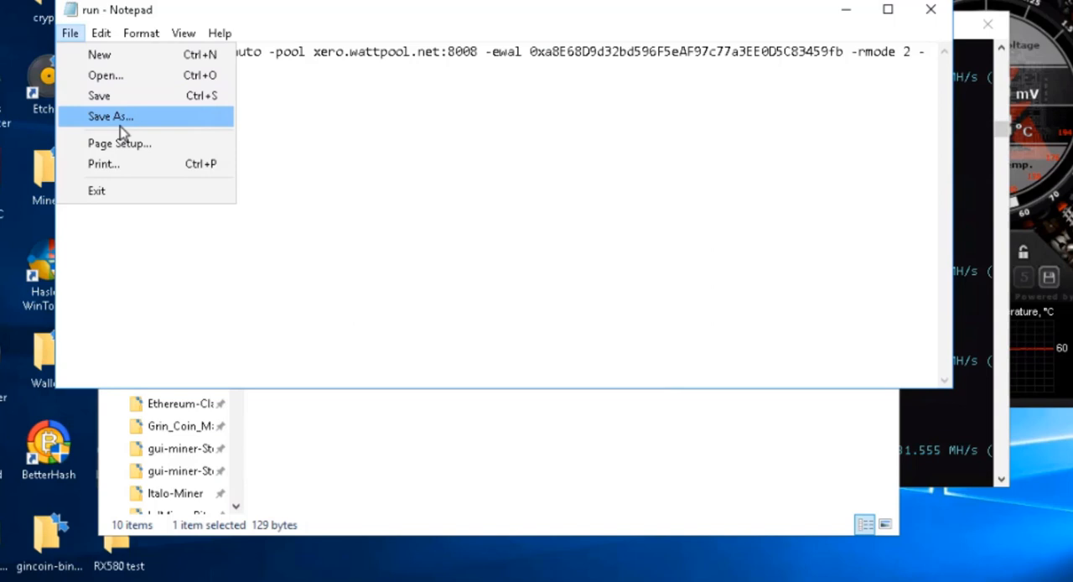
- Save the command as run1.bat via Save As and launch run1 from Explorer
click(110, 115)
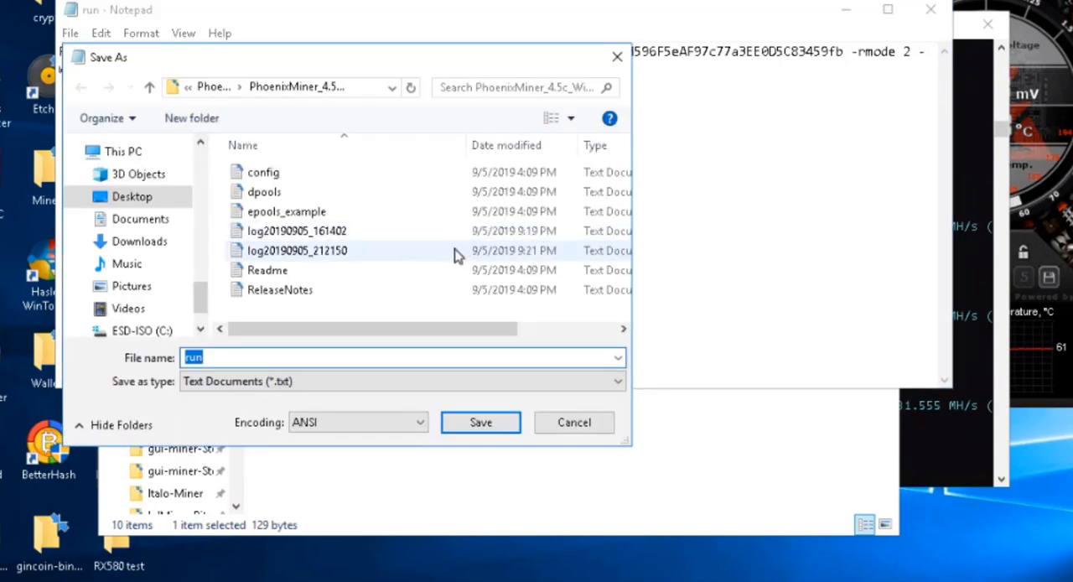
mouse_move(296, 250)
text(1)
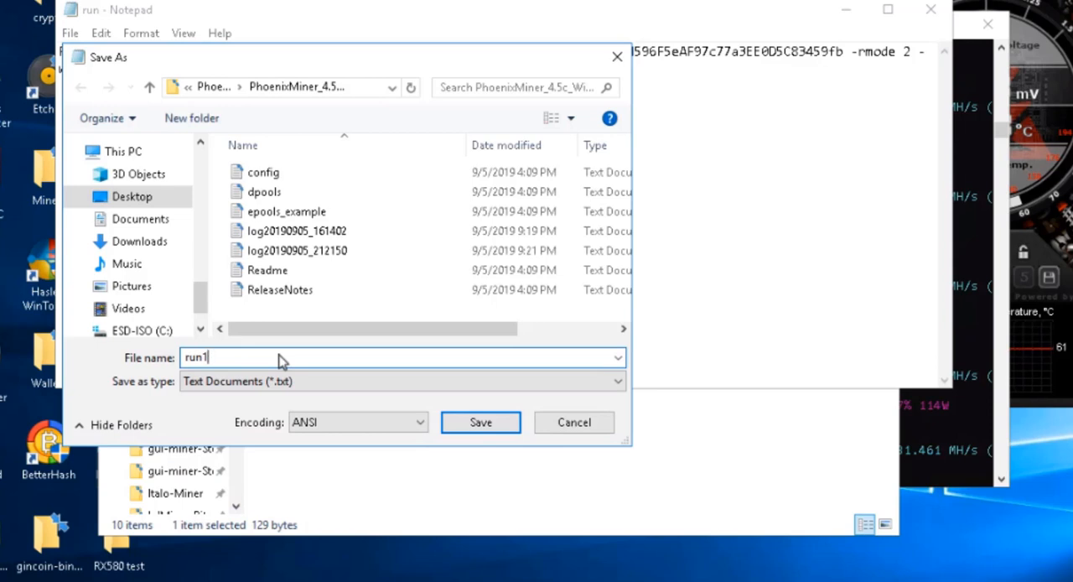
text(.bat)
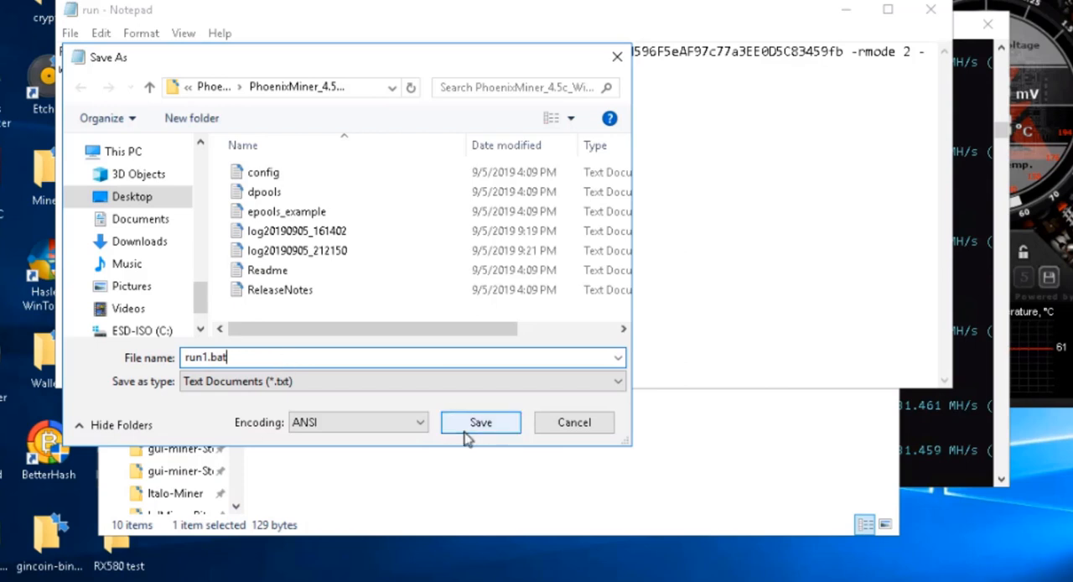
click(480, 422)
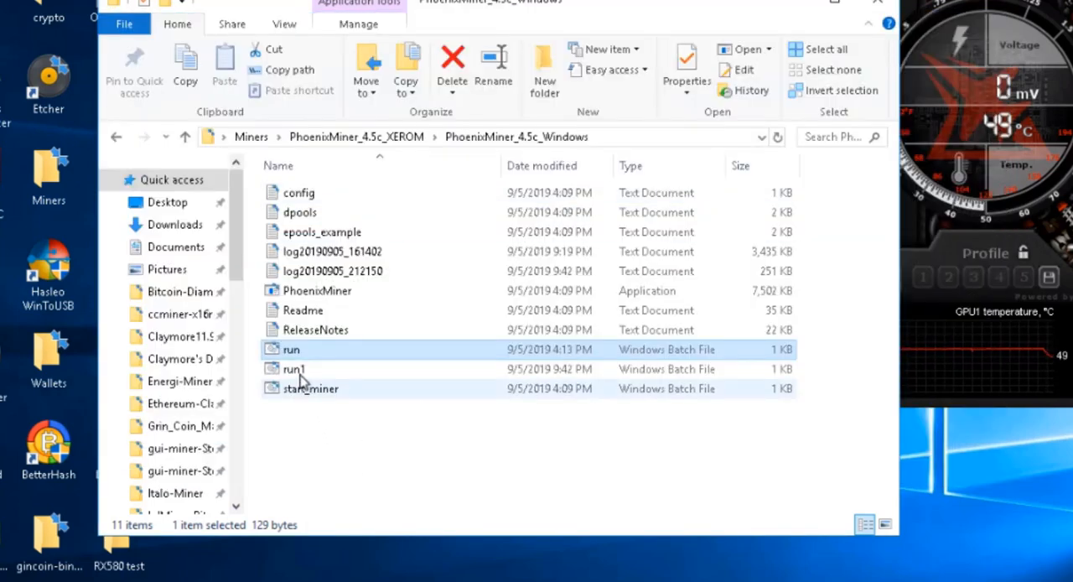
double_click(290, 349)
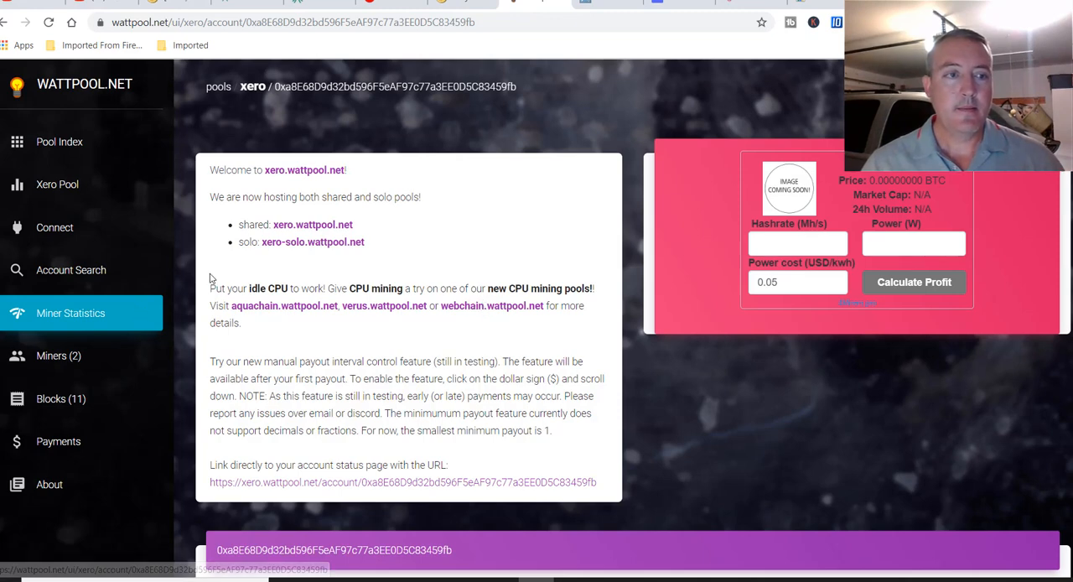
- Load the Wattpool Miner Statistics for the wallet address and review balance, hash rate and workers
click(70, 269)
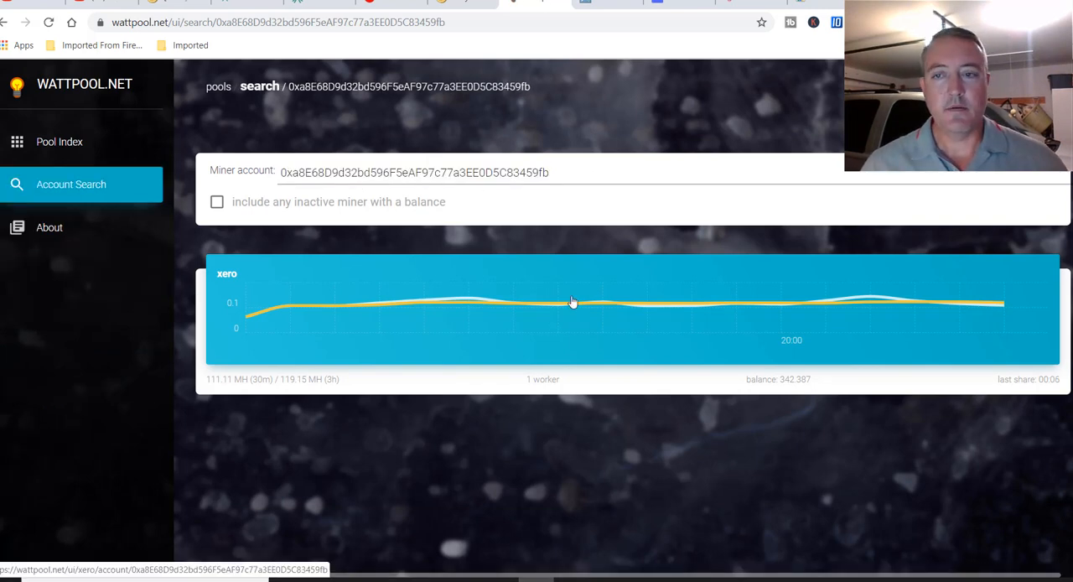
click(573, 300)
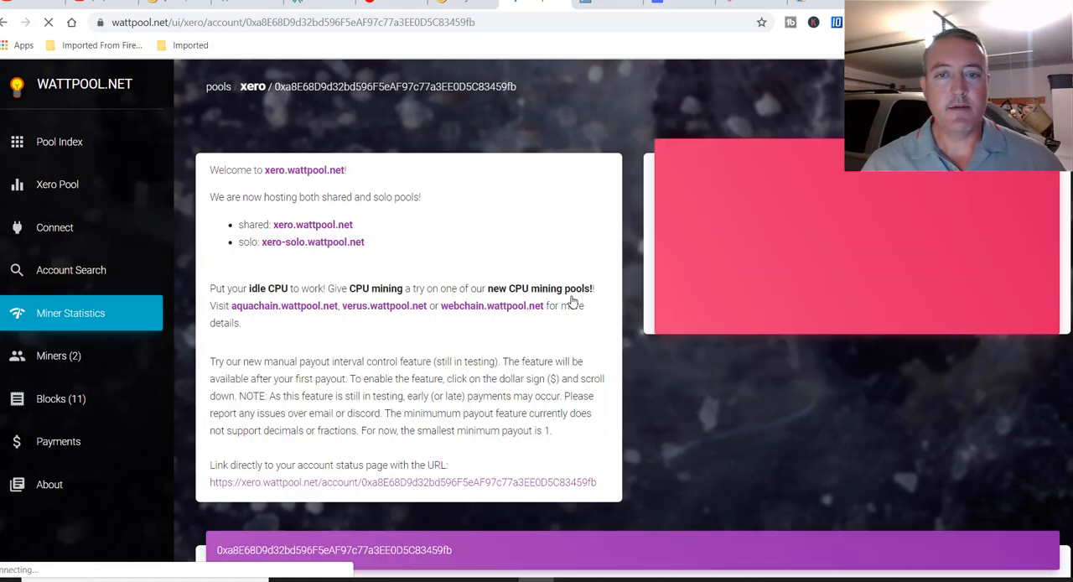
scroll(down, 3)
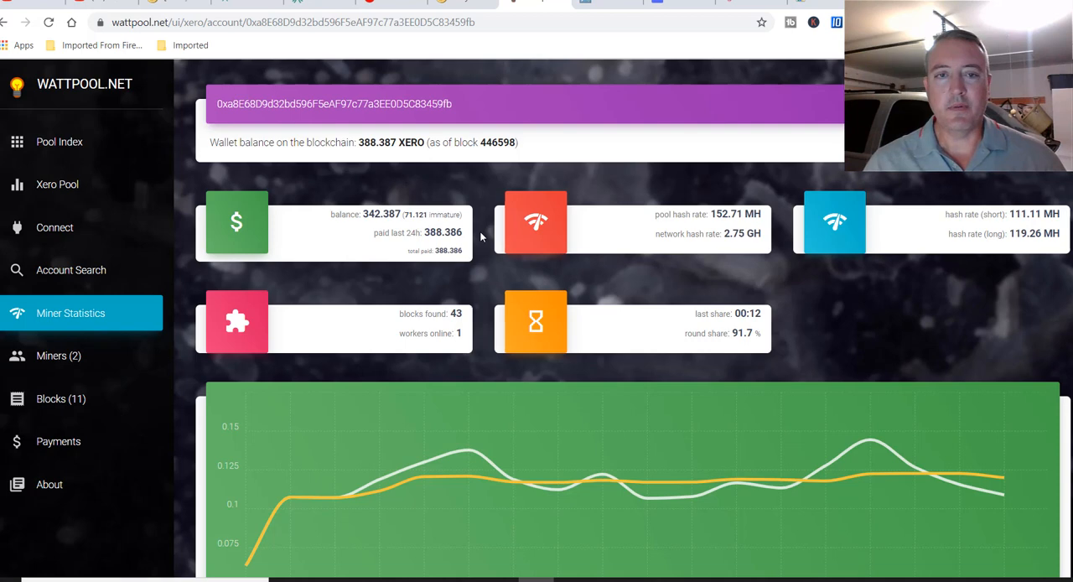
mouse_move(472, 187)
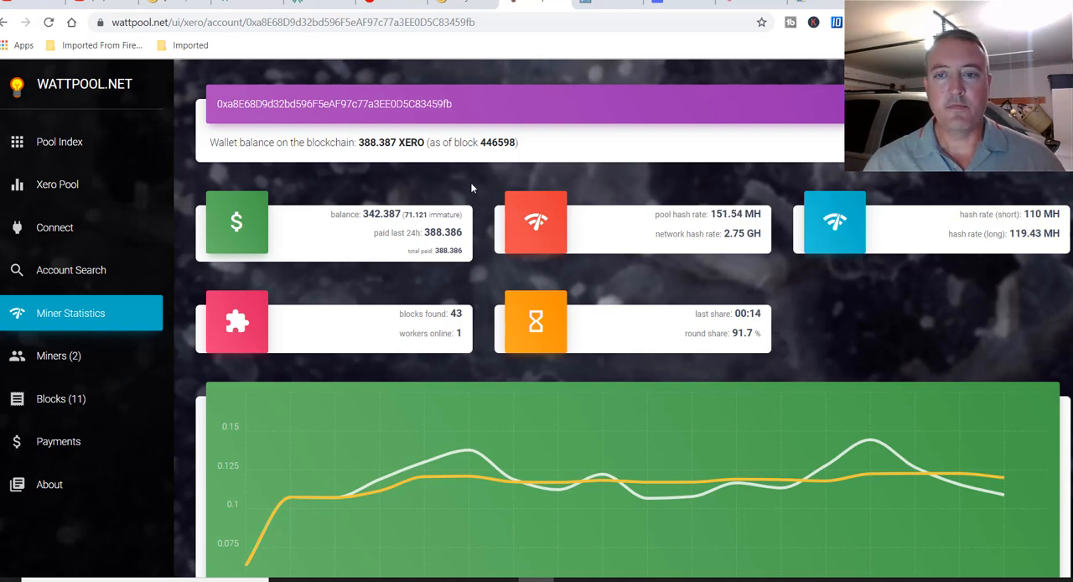
scroll(down, 3)
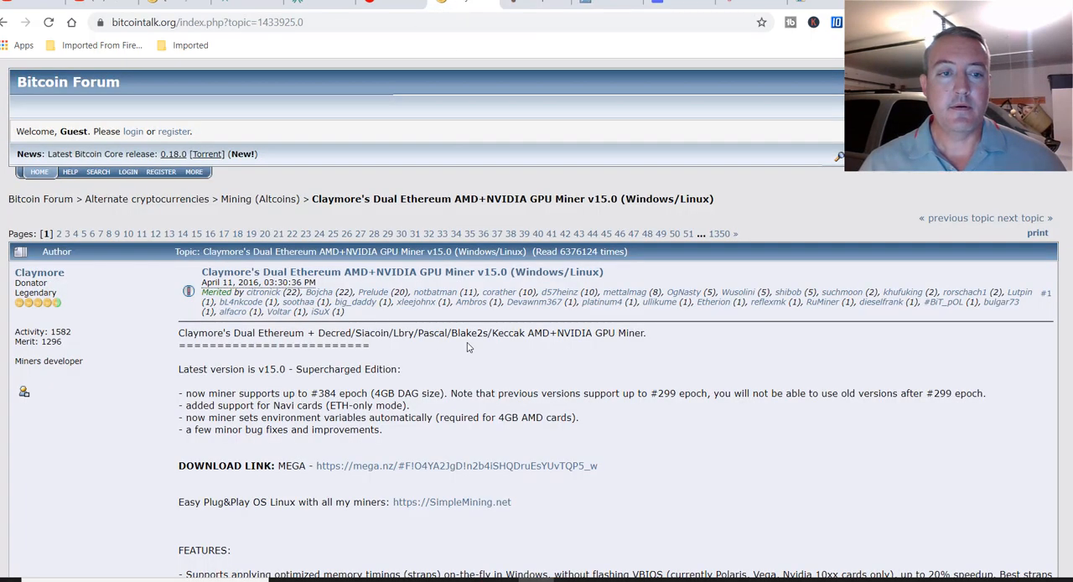
- Scroll down the Claymore Dual Miner first post to the v15.0 notes, download link and features
scroll(down, 3)
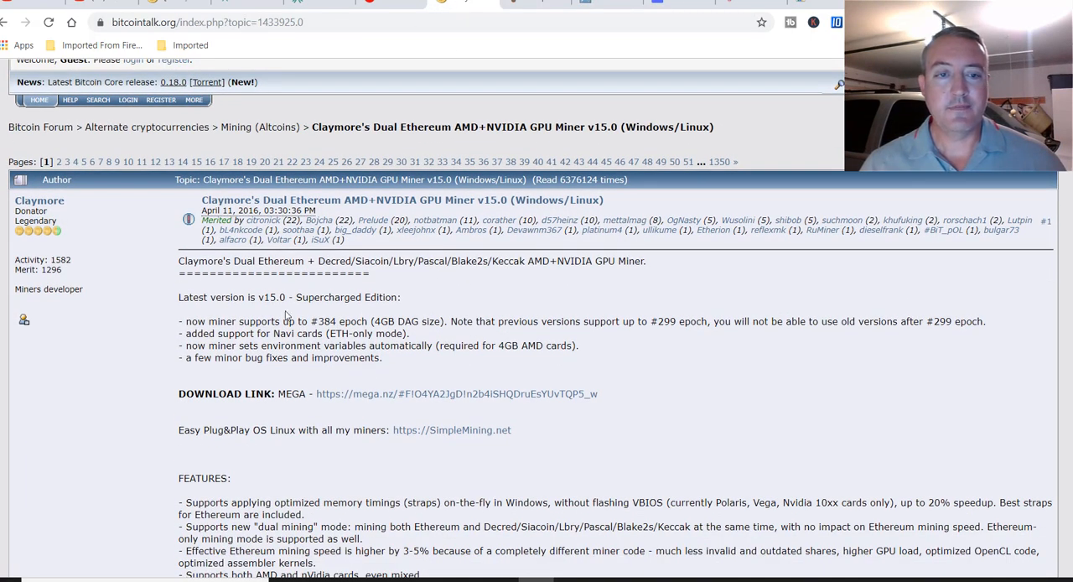
scroll(down, 3)
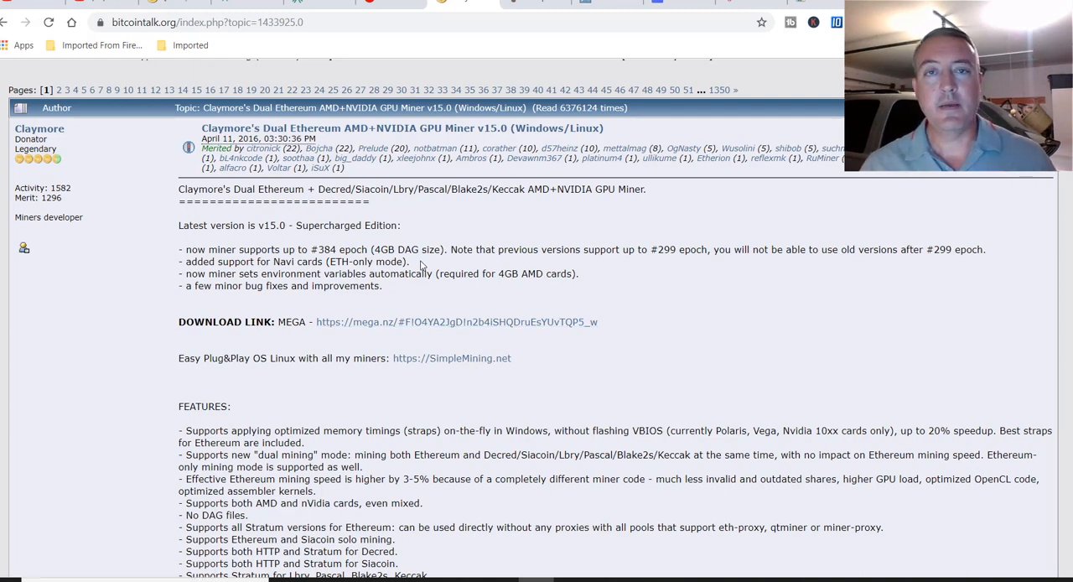
mouse_move(417, 297)
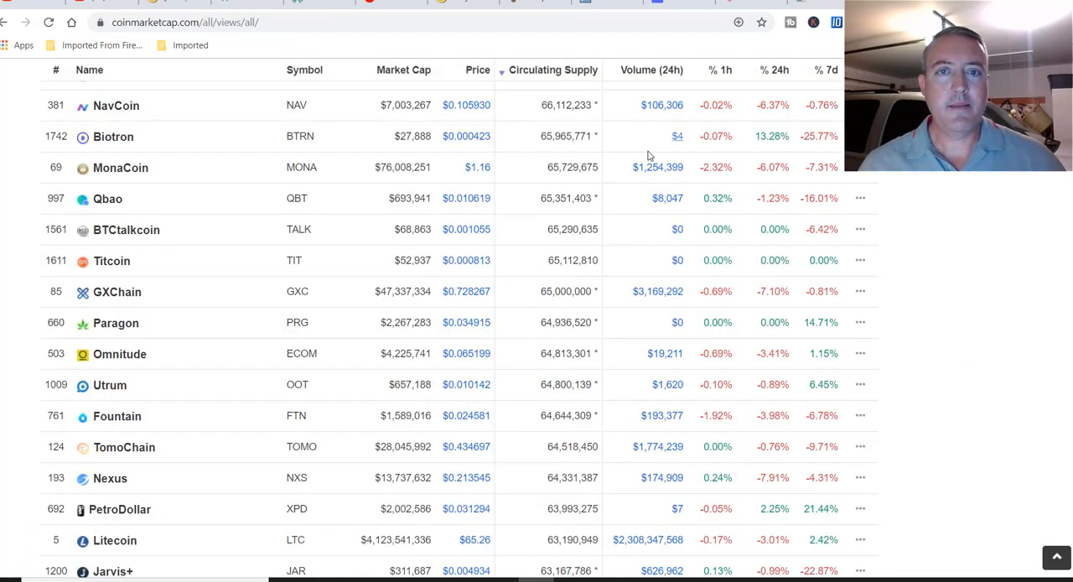
mouse_move(551, 187)
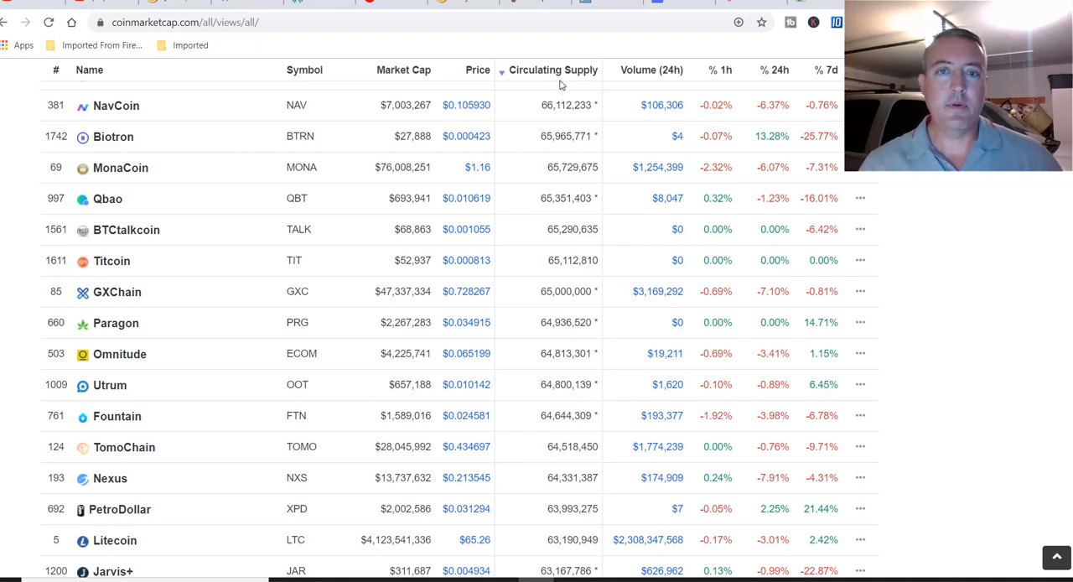
mouse_move(511, 235)
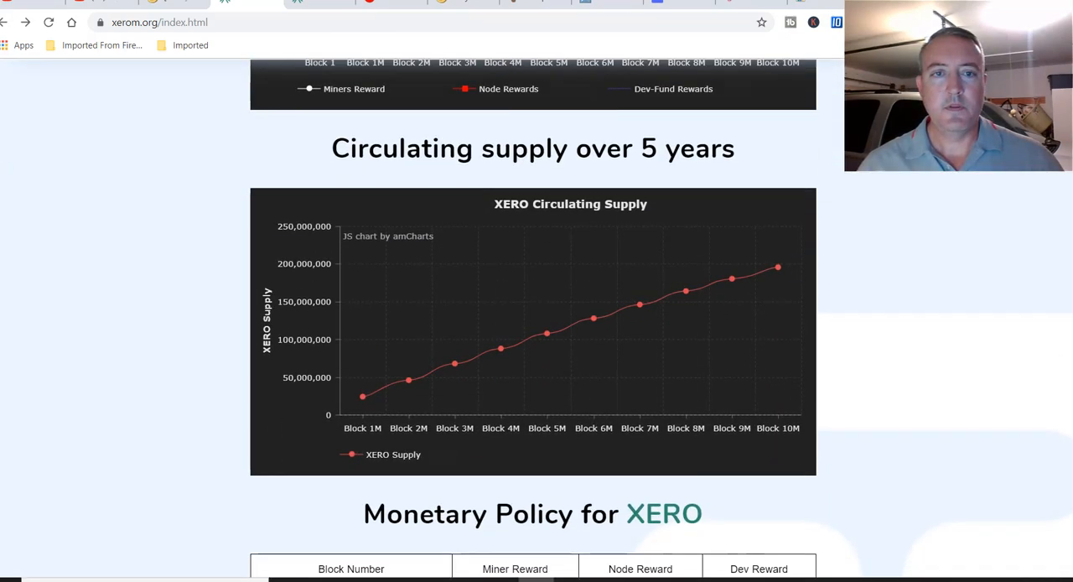
mouse_move(472, 283)
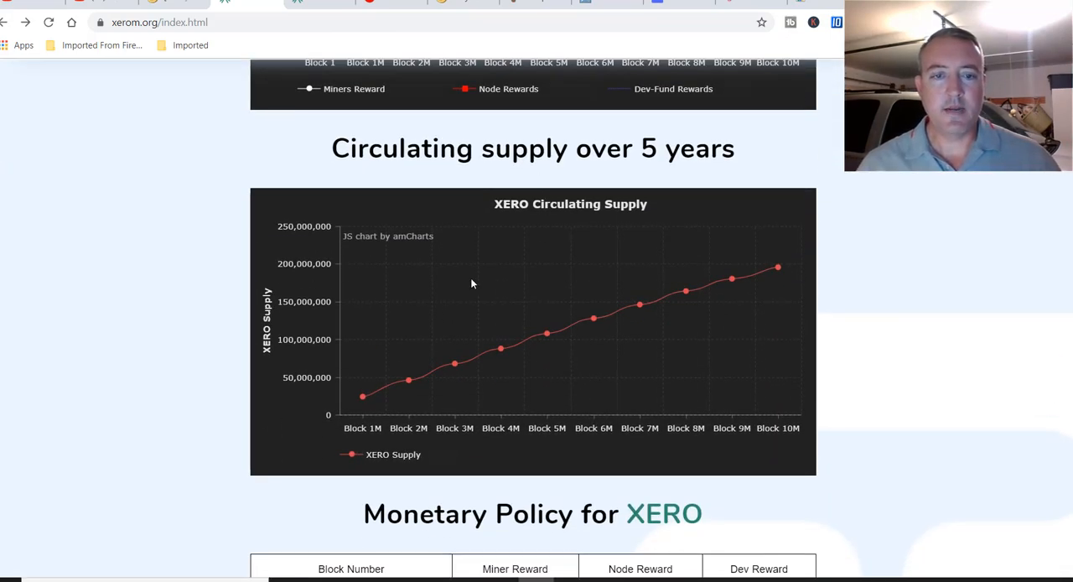
mouse_move(363, 396)
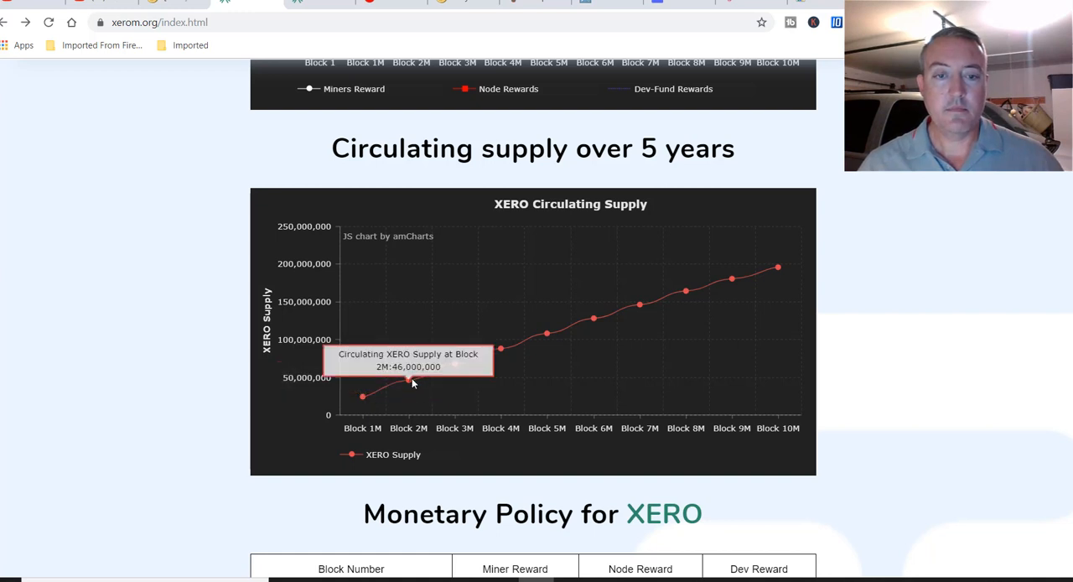
mouse_move(793, 283)
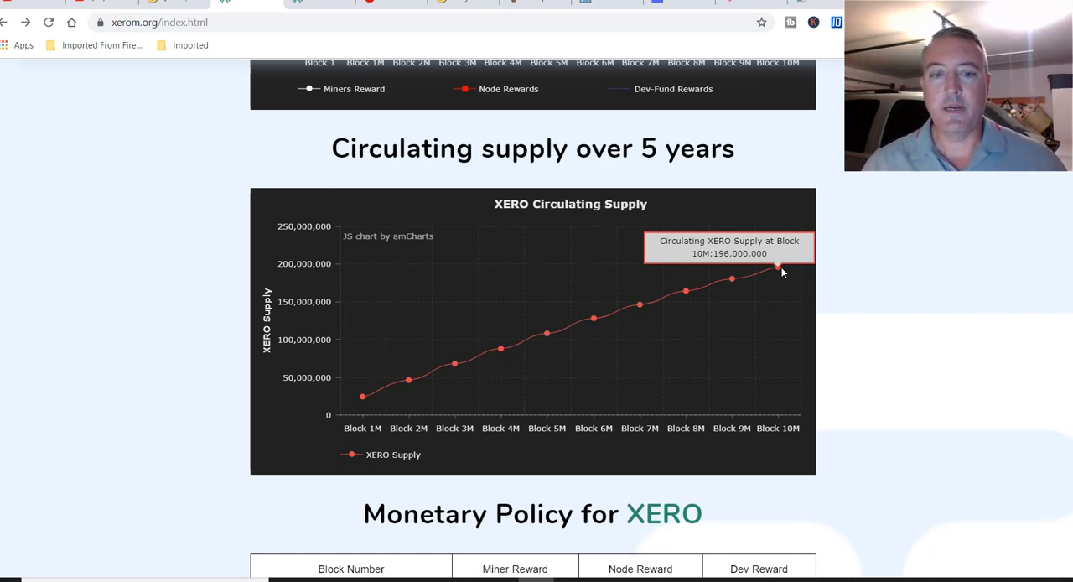
mouse_move(892, 300)
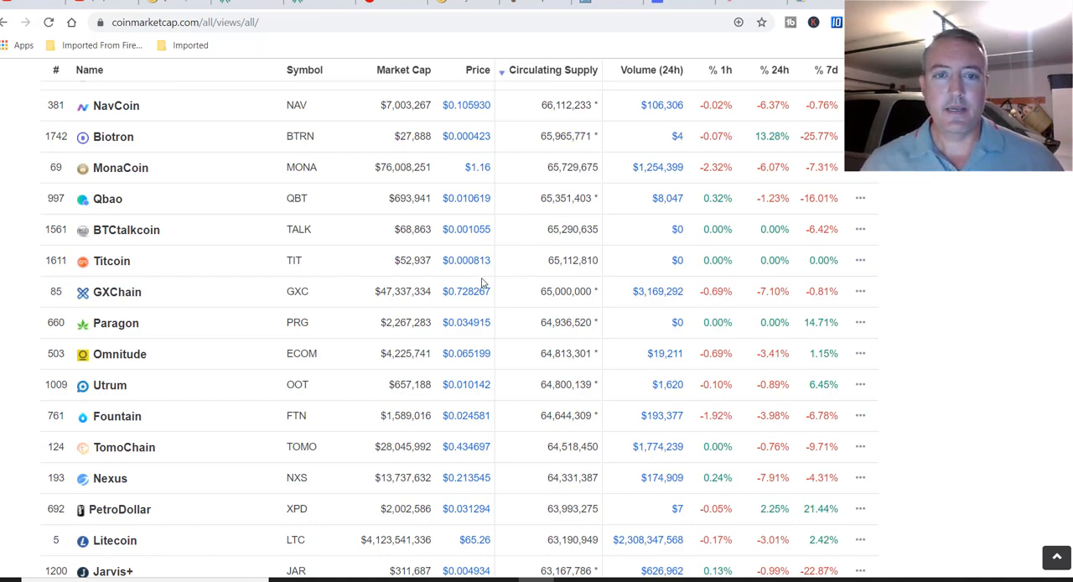
mouse_move(466, 260)
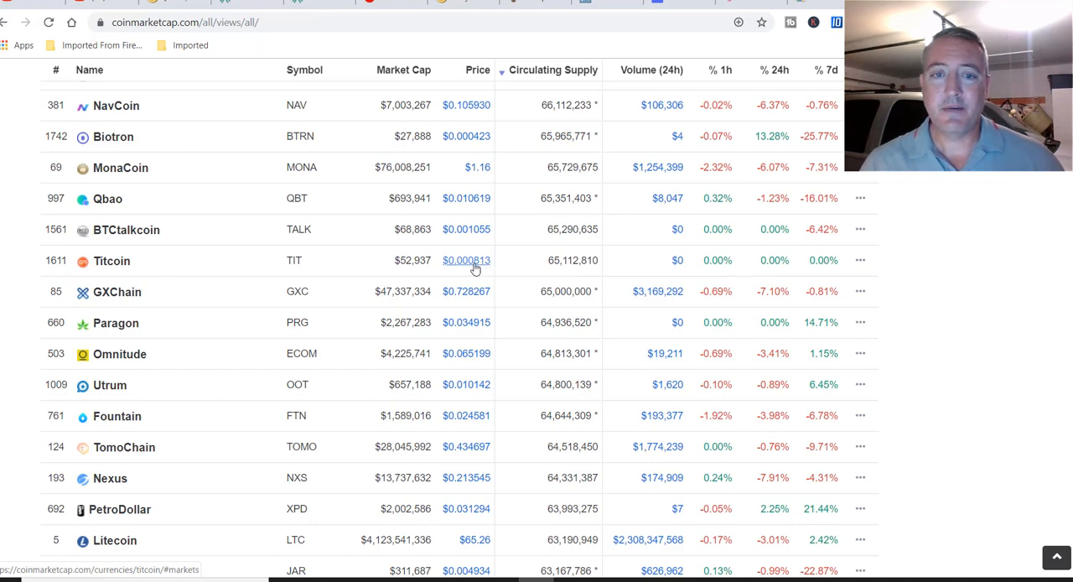
mouse_move(489, 264)
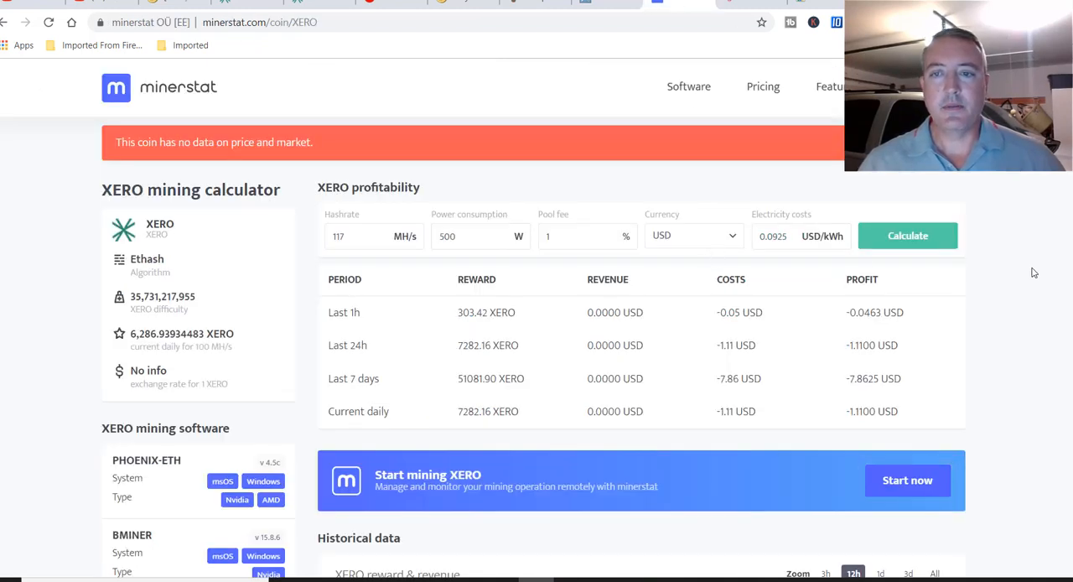
- Scroll to the minerstat XERO profitability table showing about 7282.16 XERO per day at 117 MH/s
scroll(down, 3)
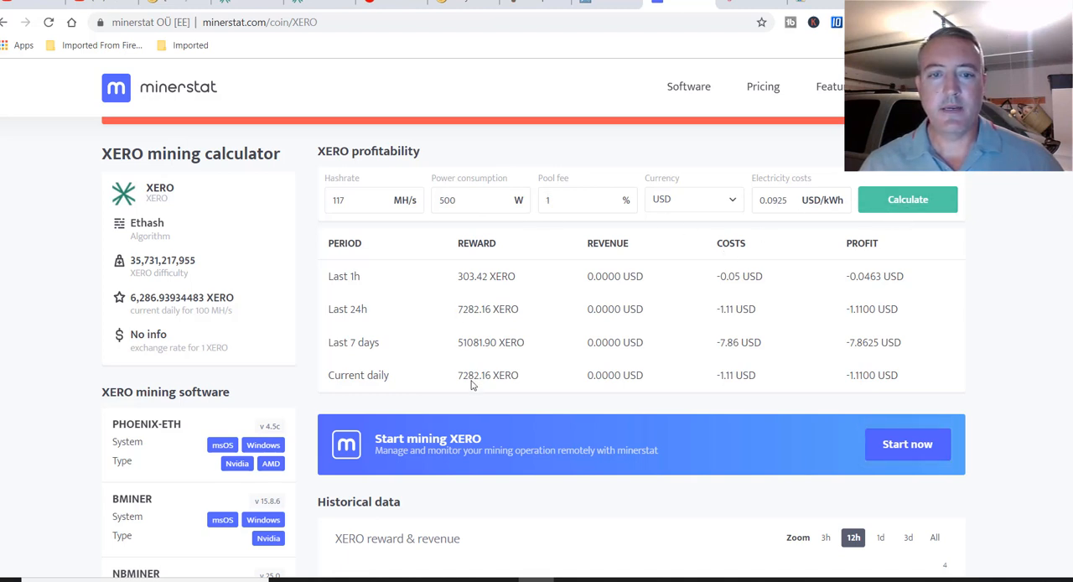
mouse_move(490, 390)
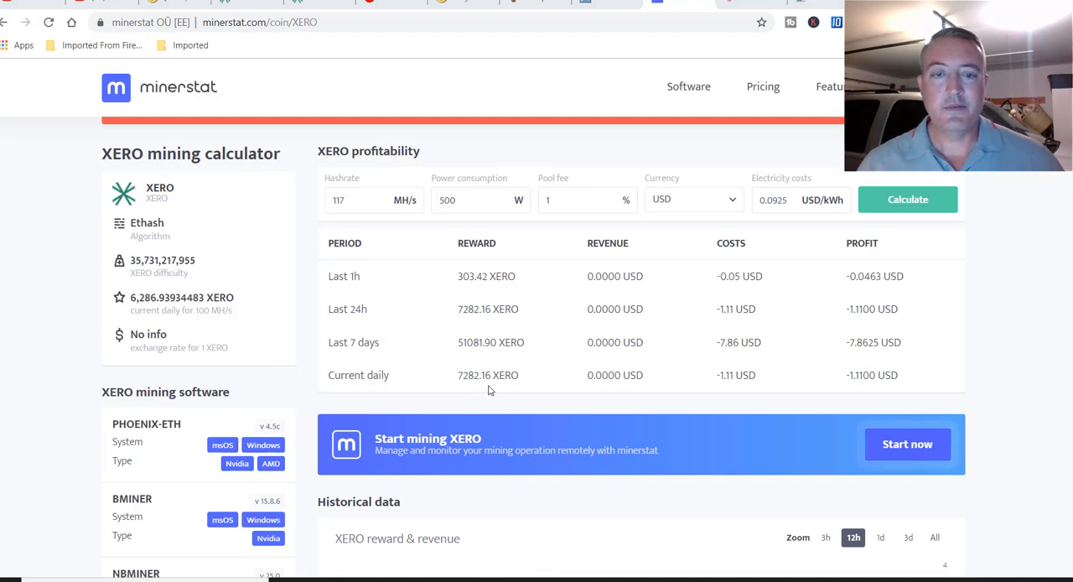
mouse_move(488, 391)
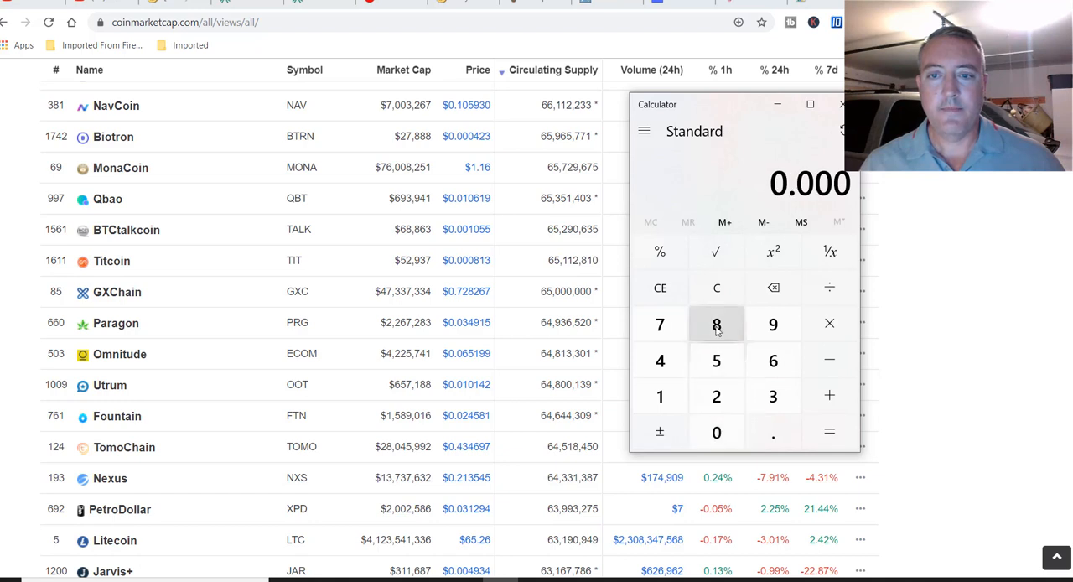
- Work out 0.0008 × 7282 = 5.8256 daily XERO value, then minimize the calculator
click(717, 396)
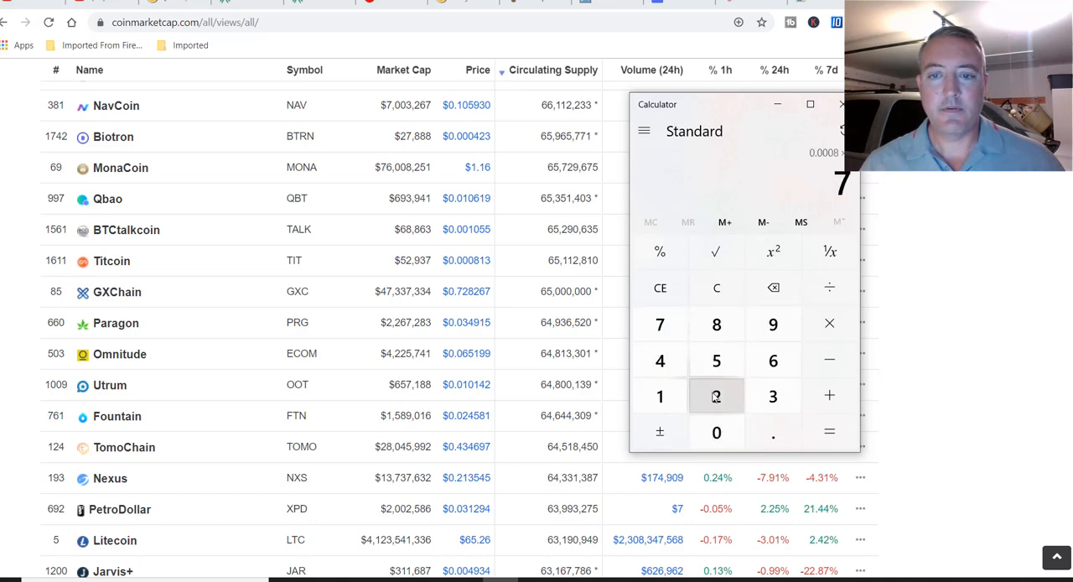
click(829, 431)
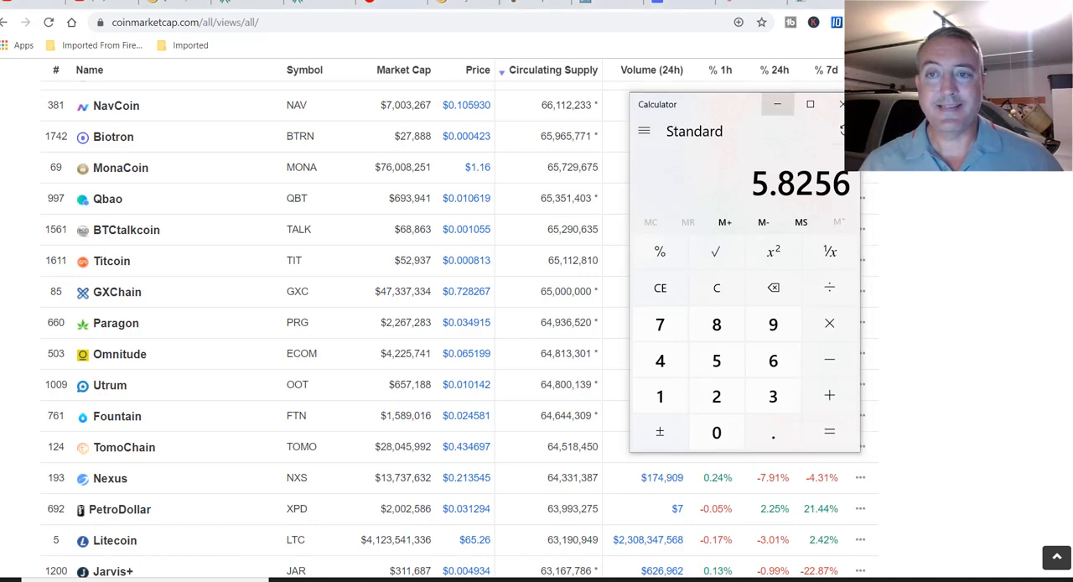
click(842, 104)
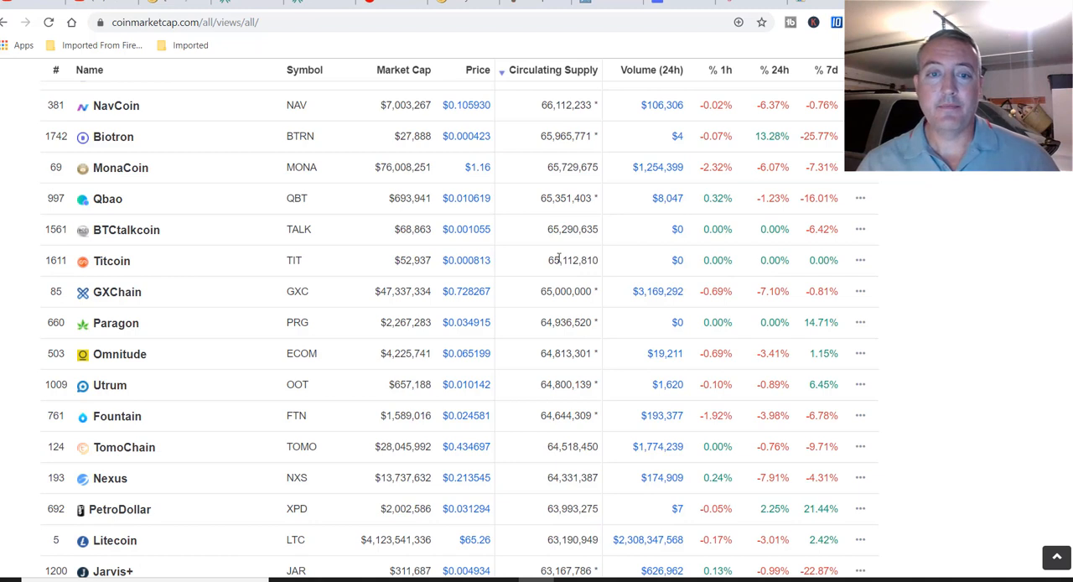
mouse_move(466, 260)
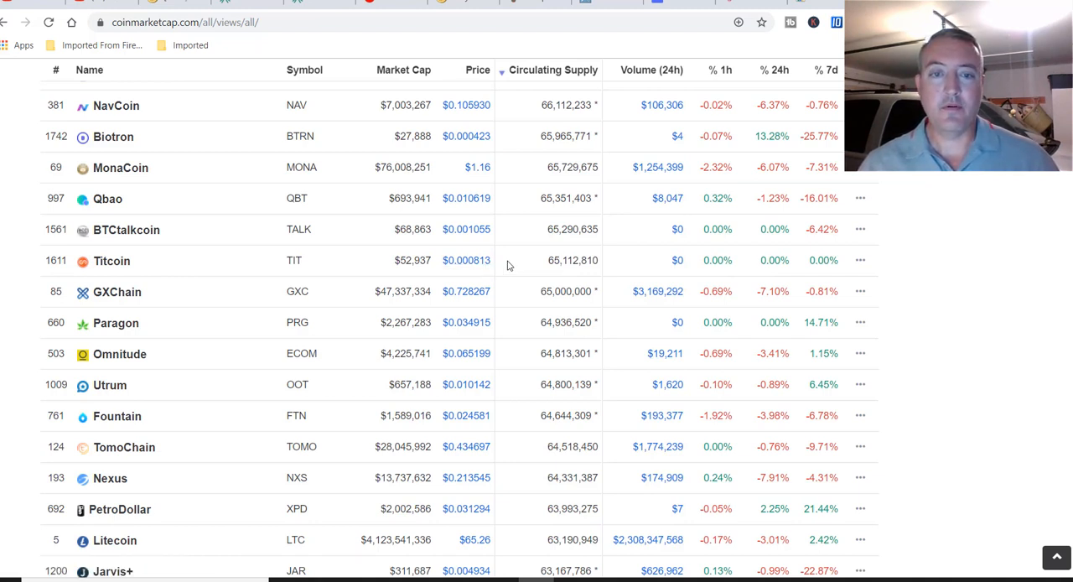
mouse_move(646, 496)
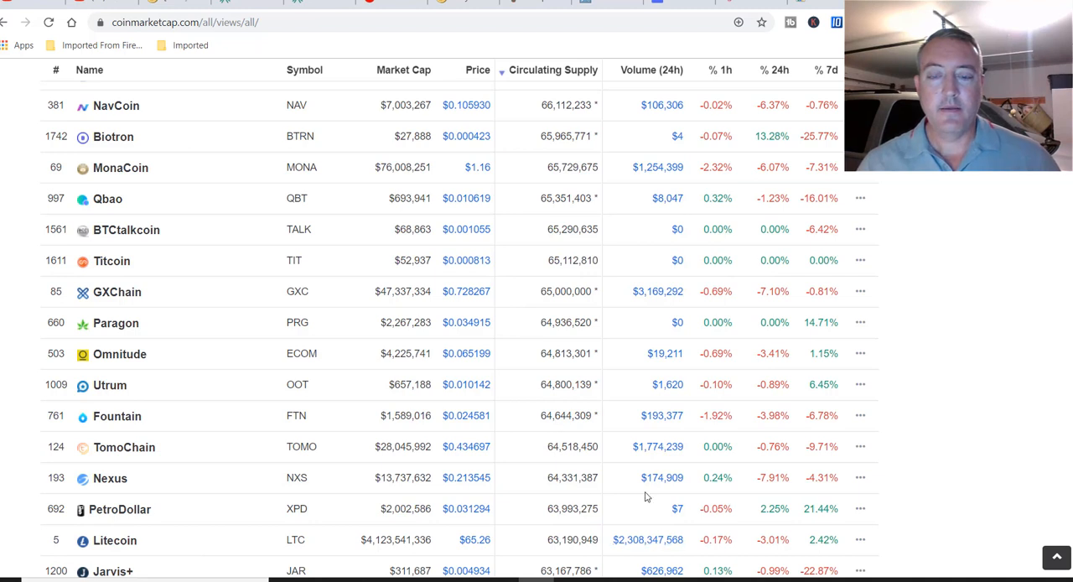
mouse_move(963, 393)
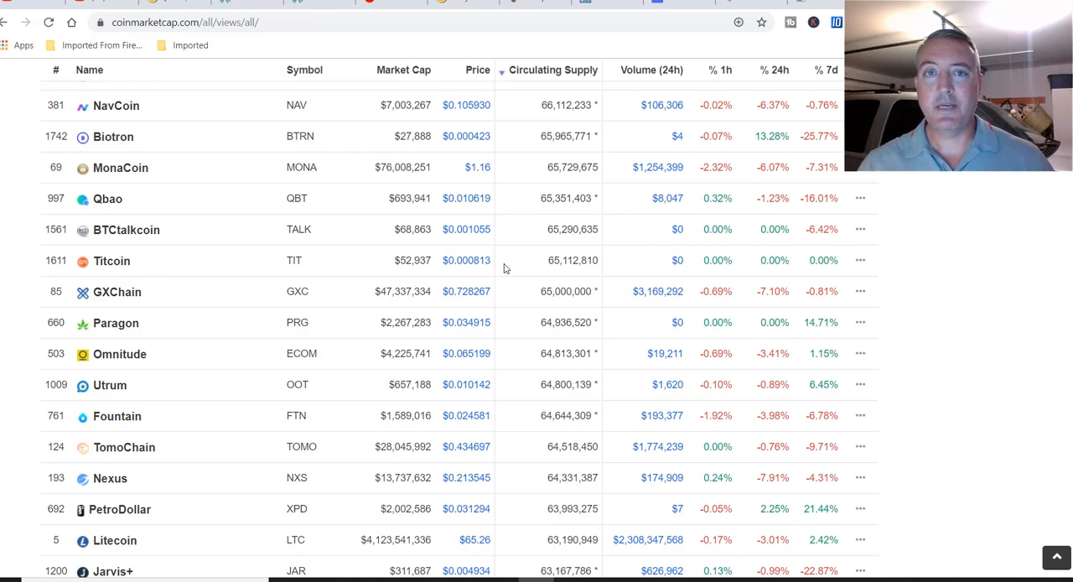
mouse_move(620, 476)
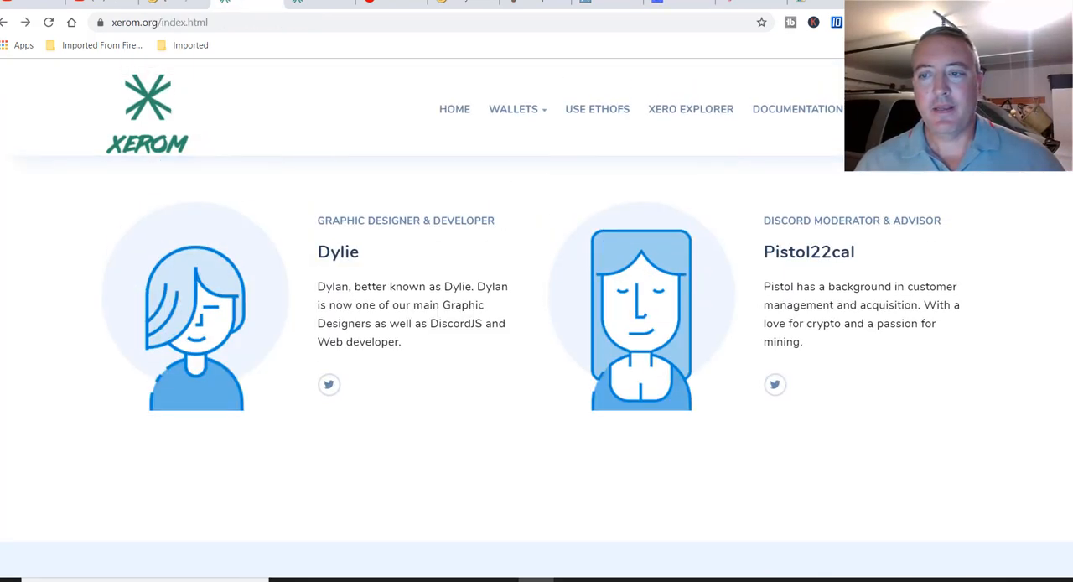
- Scroll back to the top of the Xerom homepage introducing the Ether-1 side chain
scroll(up, 3)
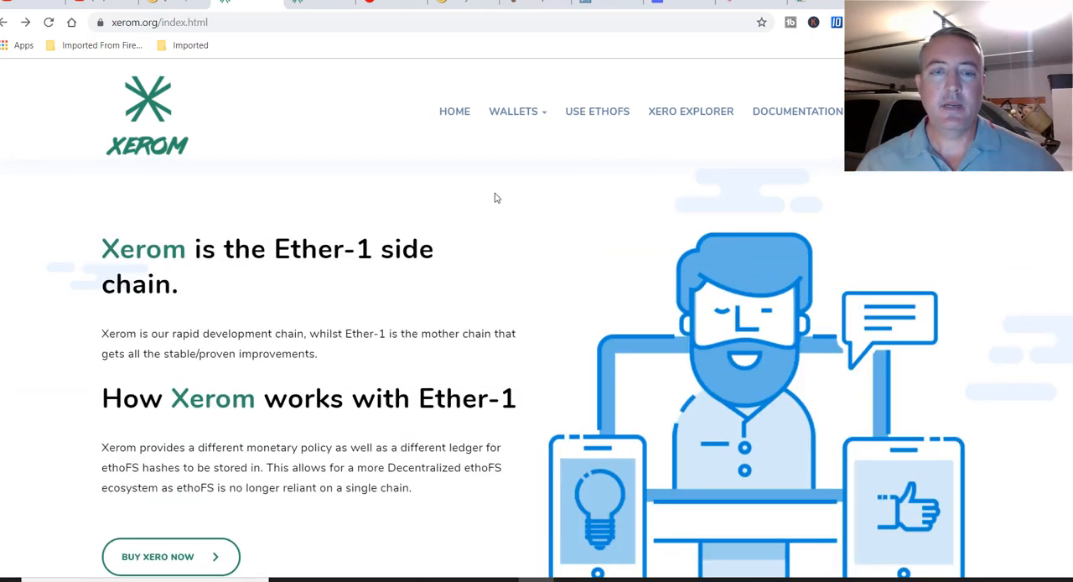